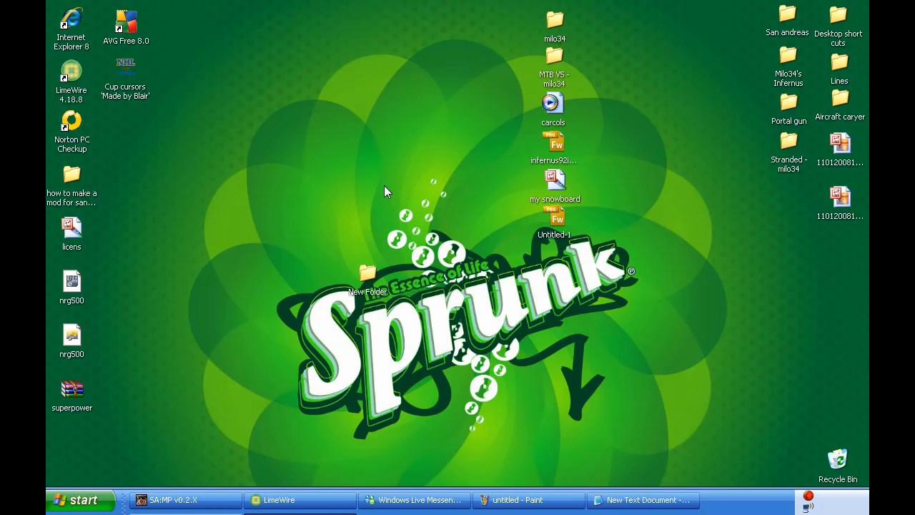
{"action": "mouse_move", "coordinate": [166, 461]}
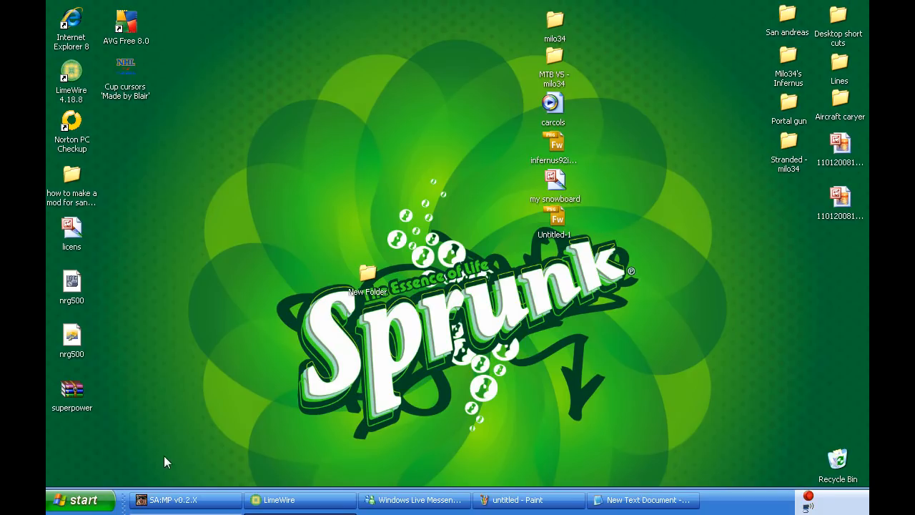
{"action": "mouse_move", "coordinate": [138, 271]}
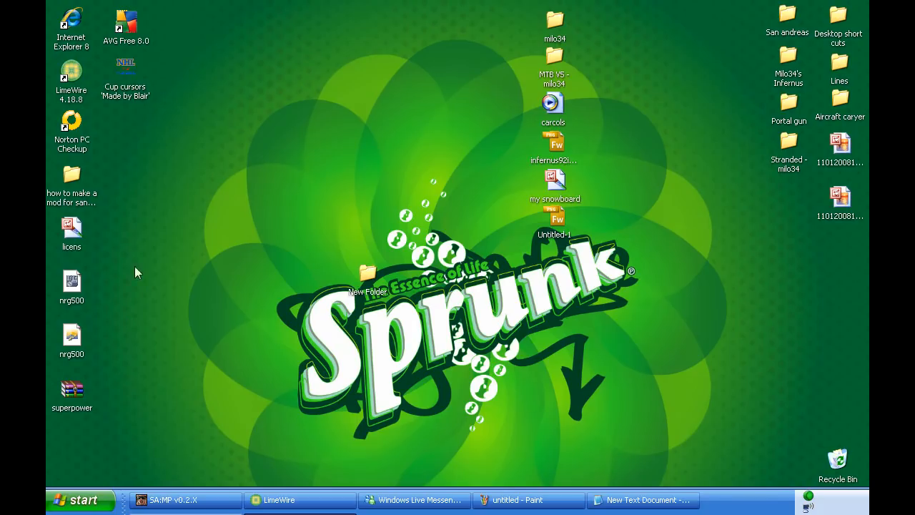
{"action": "mouse_move", "coordinate": [258, 322]}
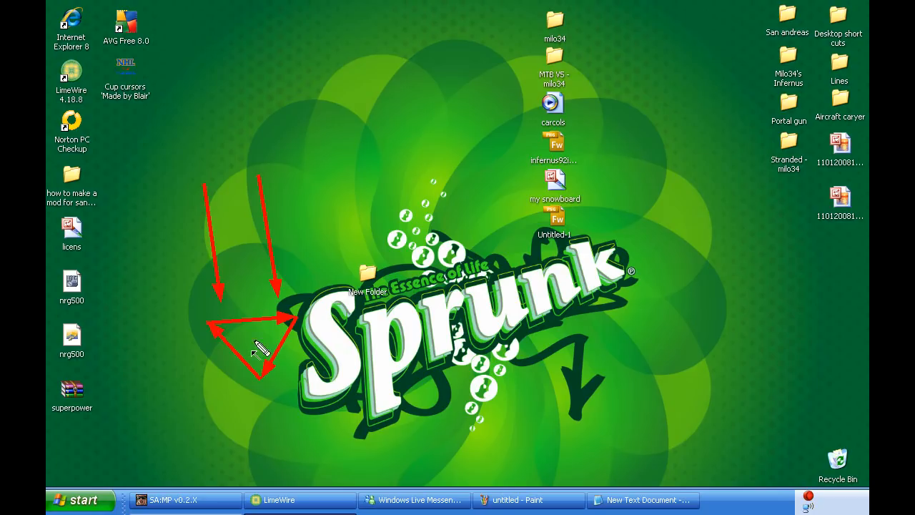
Open the desktop New Folder holding the nrg500 files and look over the DFF model file.
{"action": "right_click", "coordinate": [257, 348]}
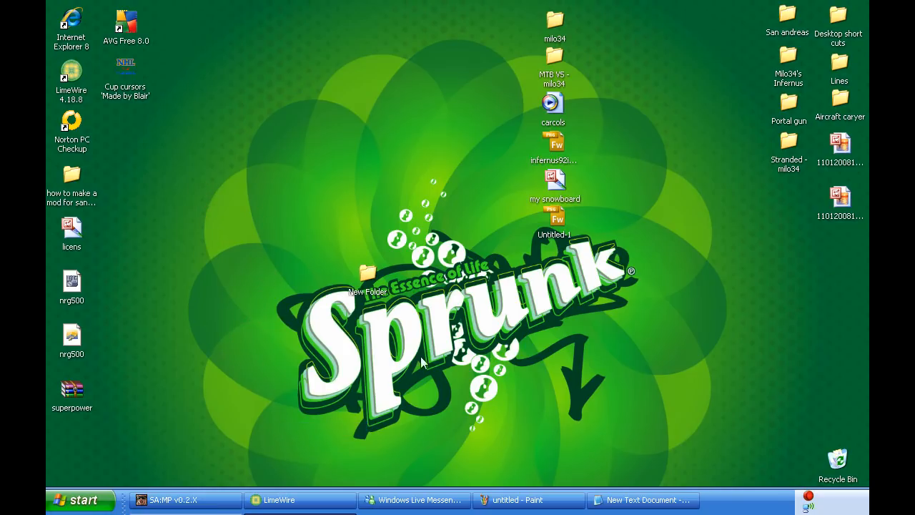
{"action": "mouse_move", "coordinate": [366, 378]}
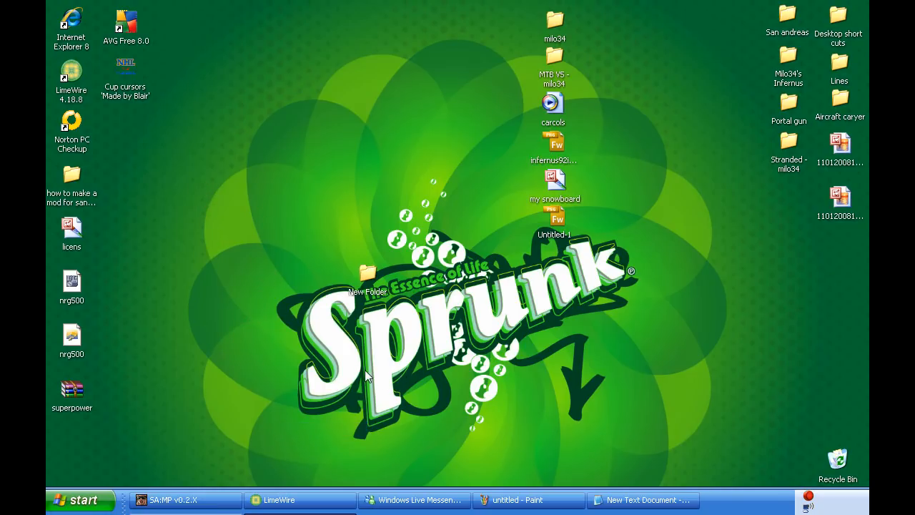
{"action": "mouse_move", "coordinate": [236, 412]}
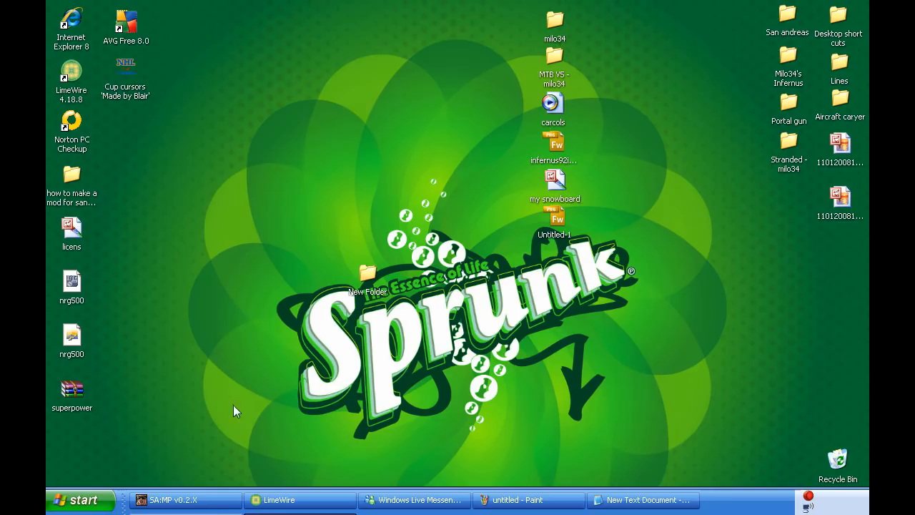
{"action": "mouse_move", "coordinate": [100, 355]}
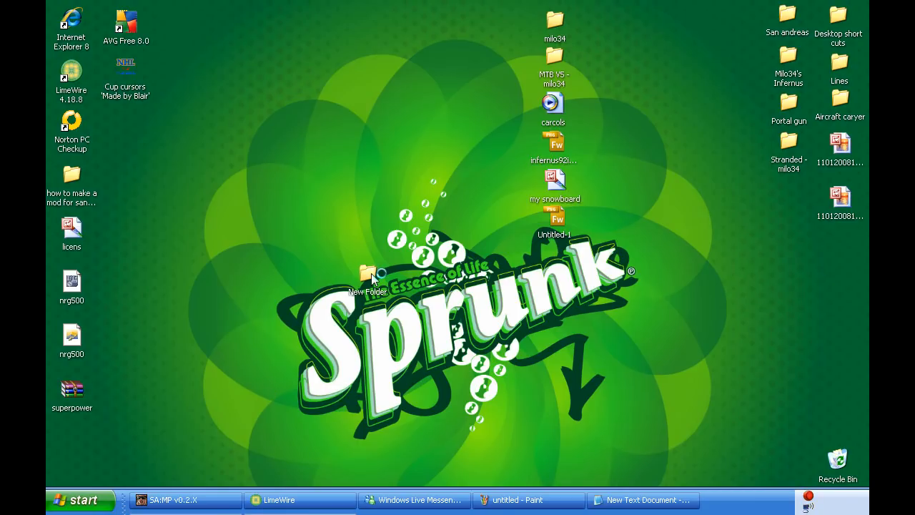
{"action": "double_click", "coordinate": [366, 275]}
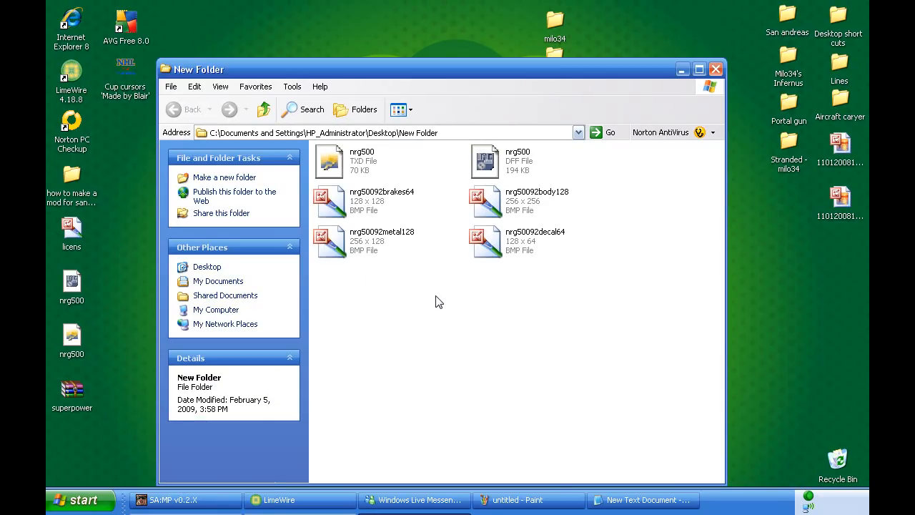
{"action": "mouse_move", "coordinate": [521, 185]}
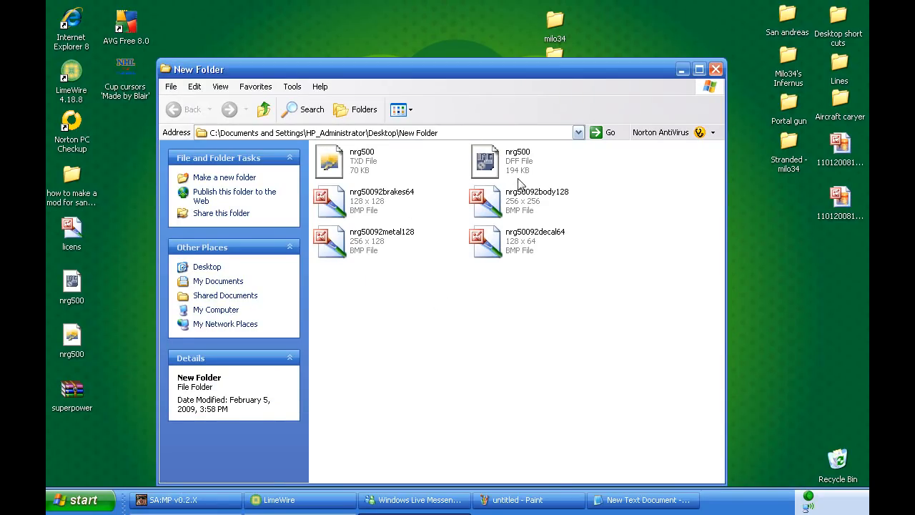
{"action": "left_click", "coordinate": [485, 160]}
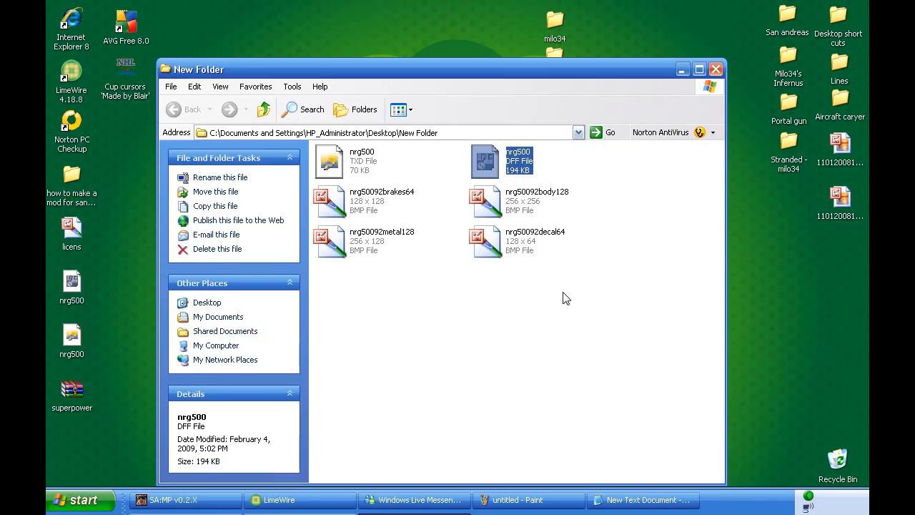
{"action": "left_click", "coordinate": [584, 300]}
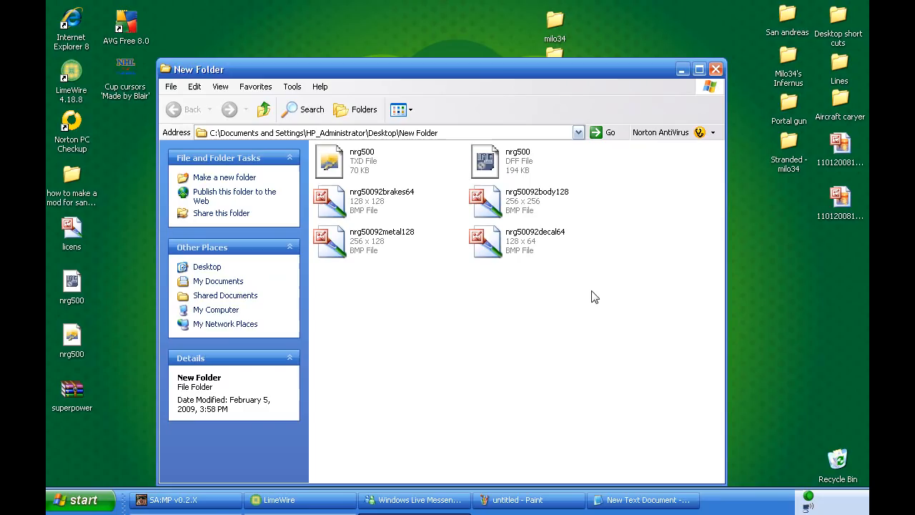
{"action": "mouse_move", "coordinate": [610, 299]}
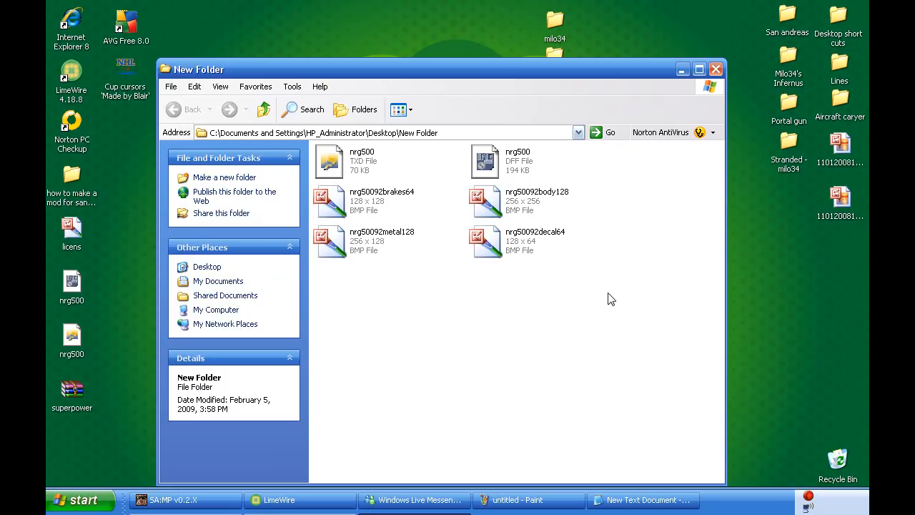
{"action": "mouse_move", "coordinate": [608, 299]}
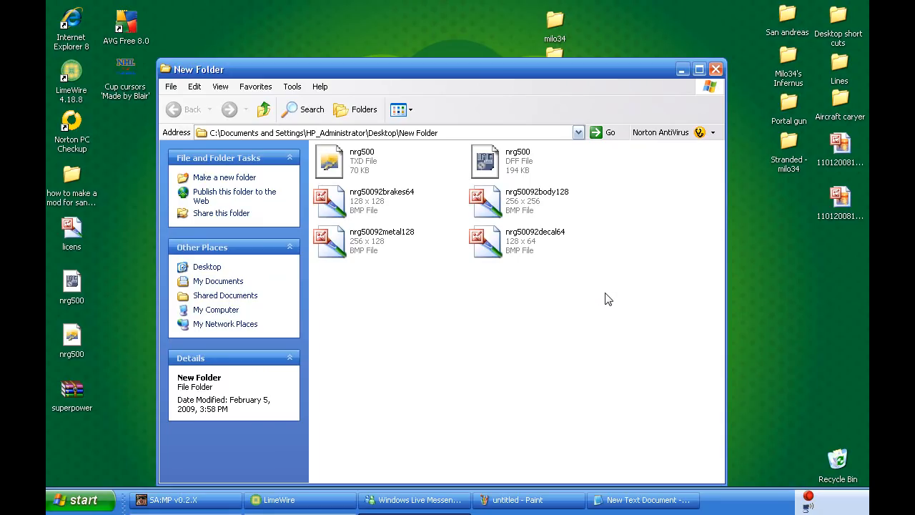
{"action": "mouse_move", "coordinate": [616, 299]}
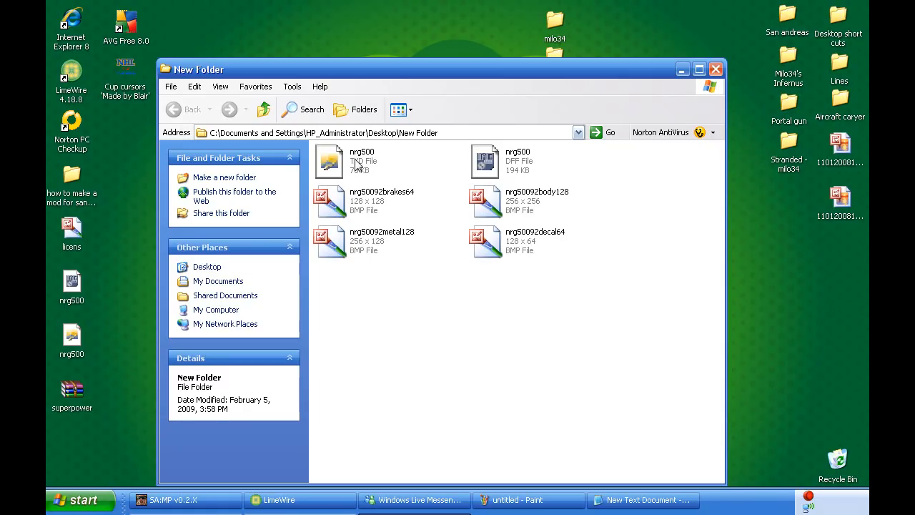
Preview the nrg500 TXD texture dictionary, close the viewer and head to the local disk.
{"action": "left_click", "coordinate": [329, 160]}
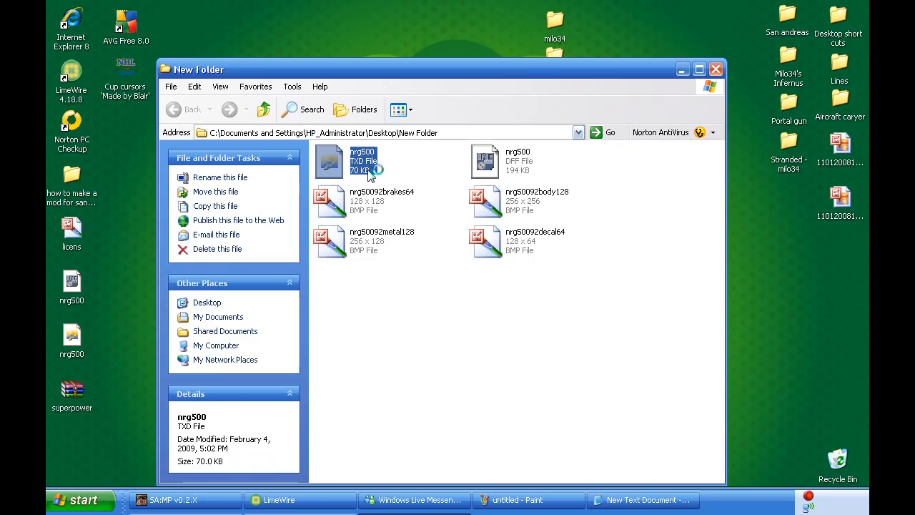
{"action": "mouse_move", "coordinate": [361, 160]}
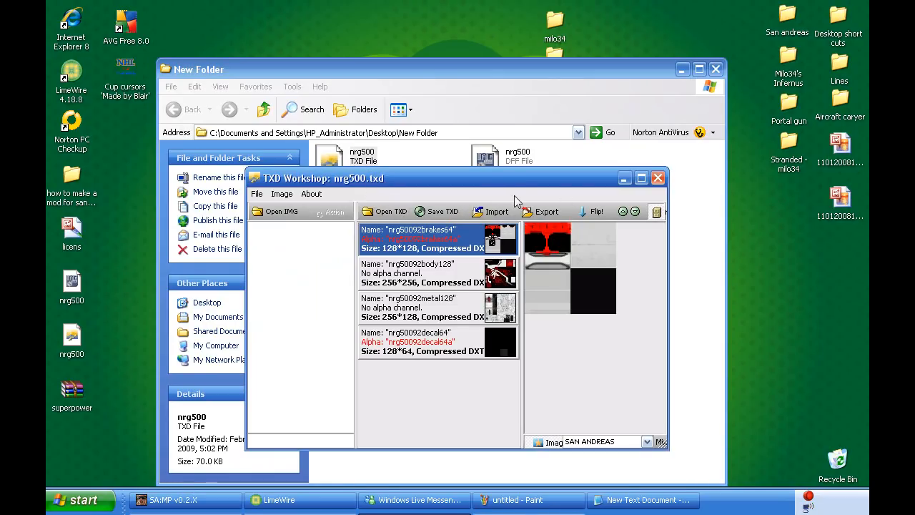
{"action": "mouse_move", "coordinate": [498, 289]}
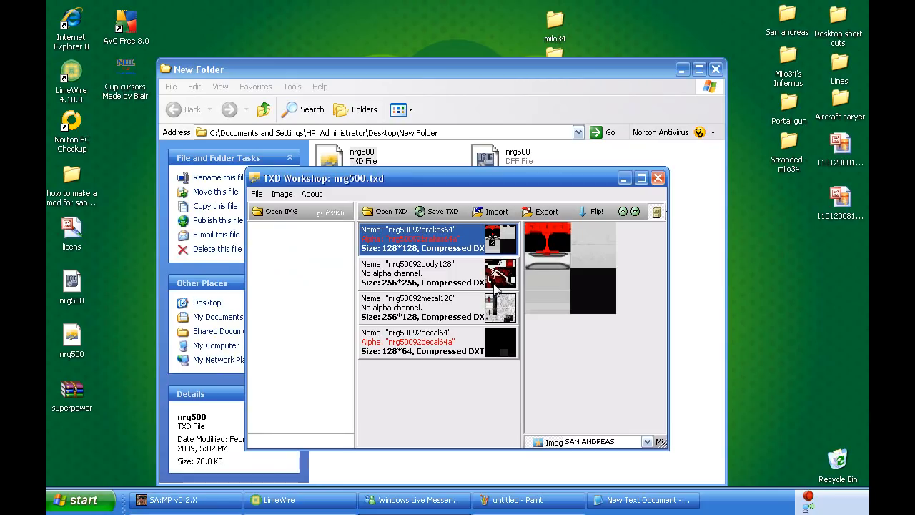
{"action": "left_click", "coordinate": [658, 178]}
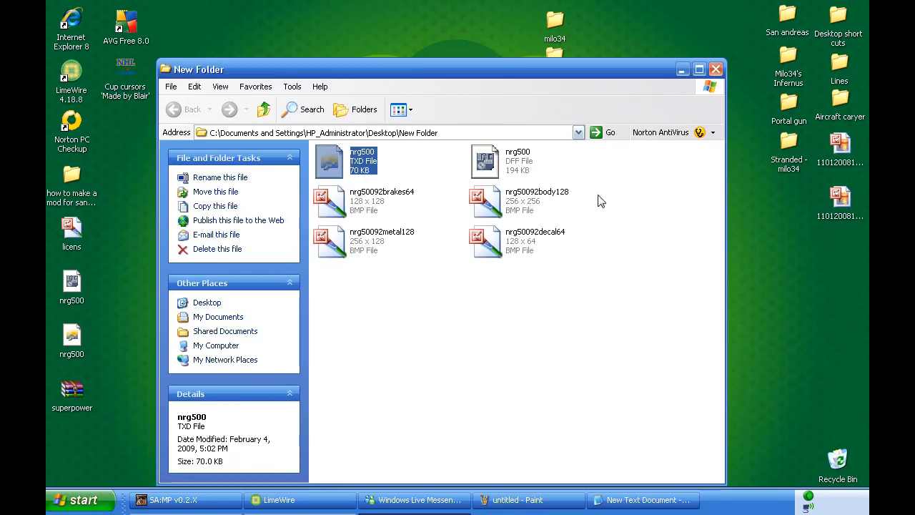
{"action": "mouse_move", "coordinate": [401, 254]}
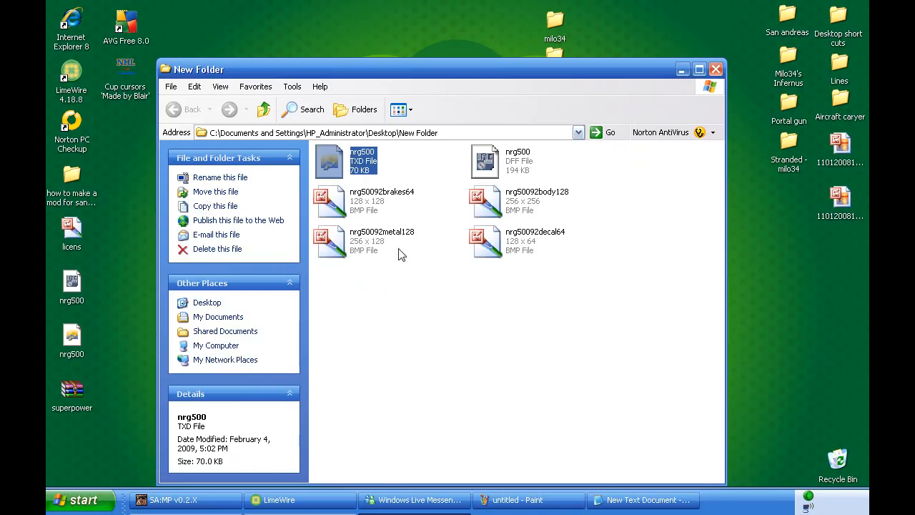
{"action": "mouse_move", "coordinate": [100, 501]}
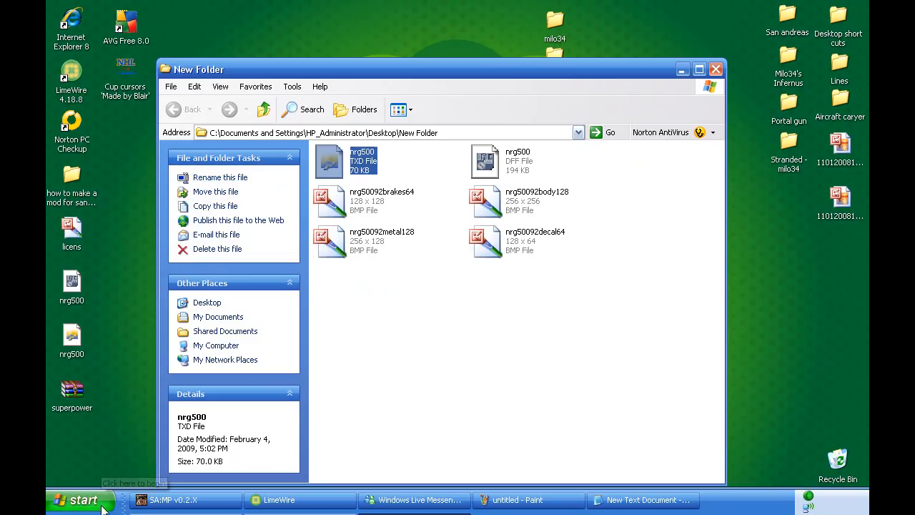
{"action": "mouse_move", "coordinate": [83, 500]}
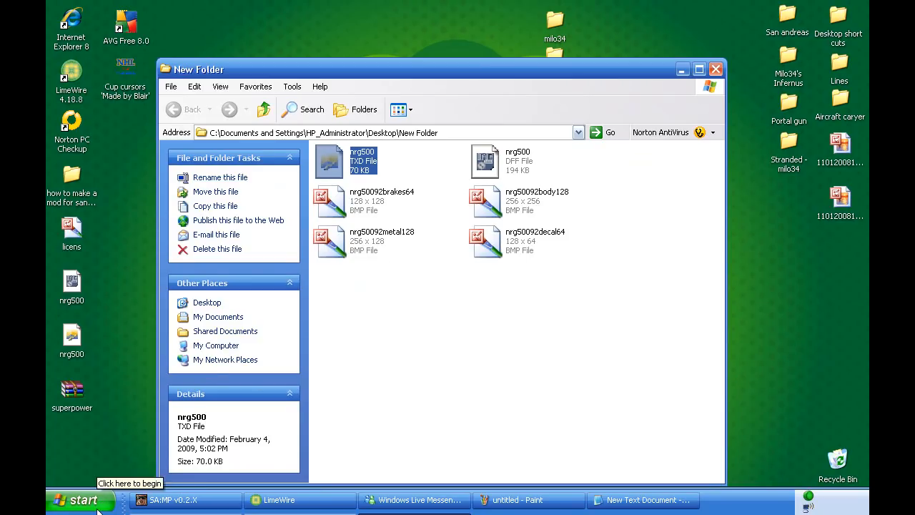
{"action": "left_click", "coordinate": [214, 344]}
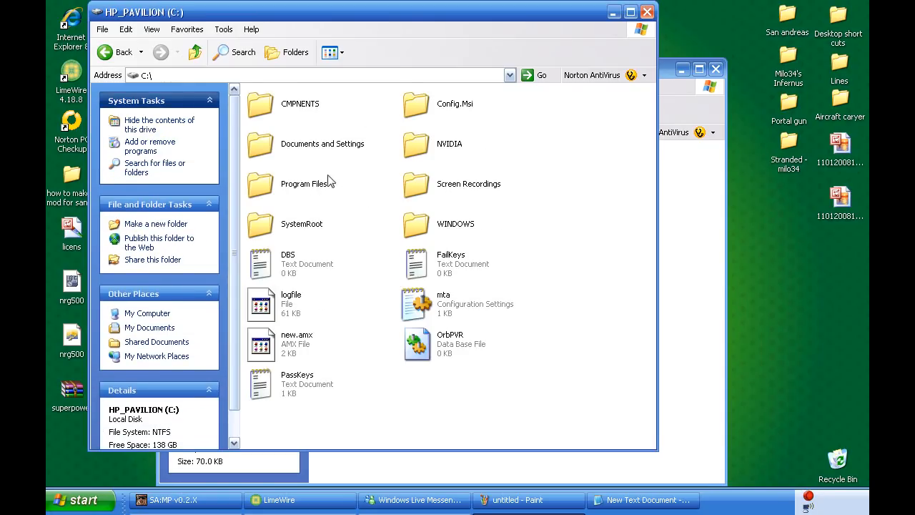
Navigate through Program Files to GTA San Andreas and browse vehicle.txd's plate textures in TXD Workshop.
{"action": "double_click", "coordinate": [309, 183]}
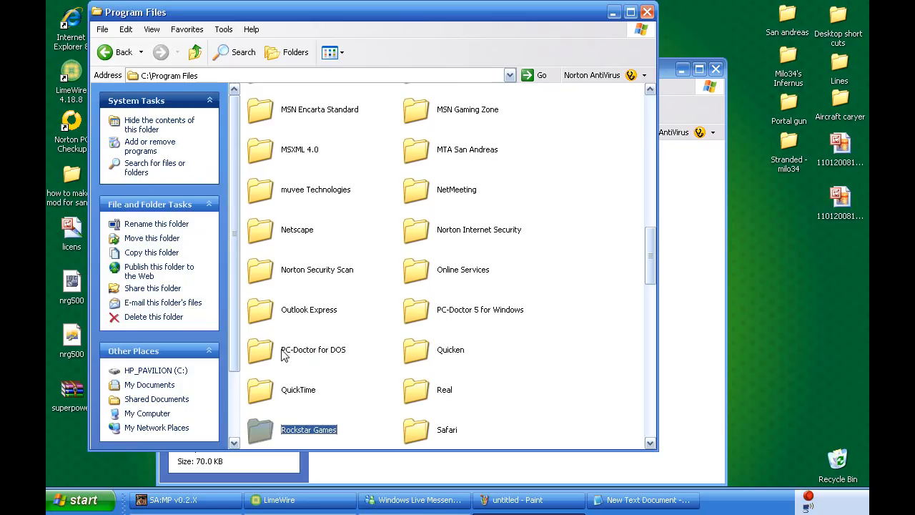
{"action": "double_click", "coordinate": [309, 429]}
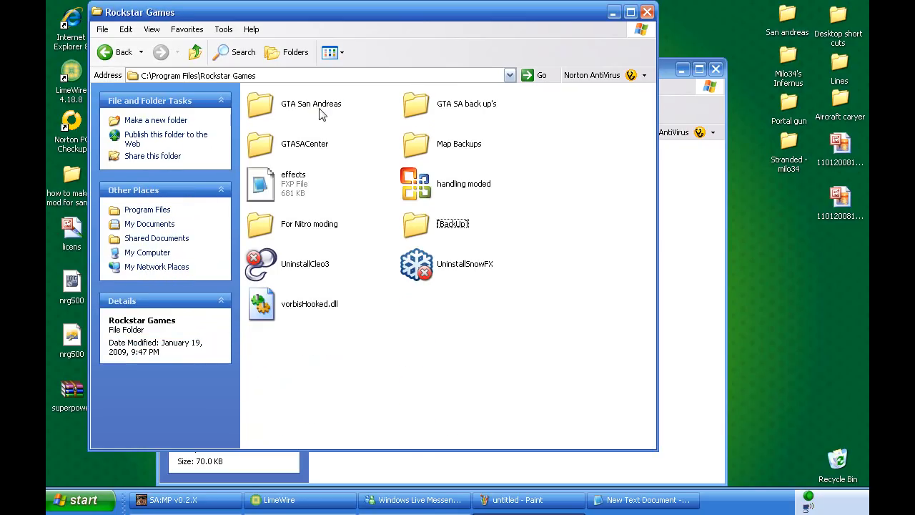
{"action": "double_click", "coordinate": [312, 103]}
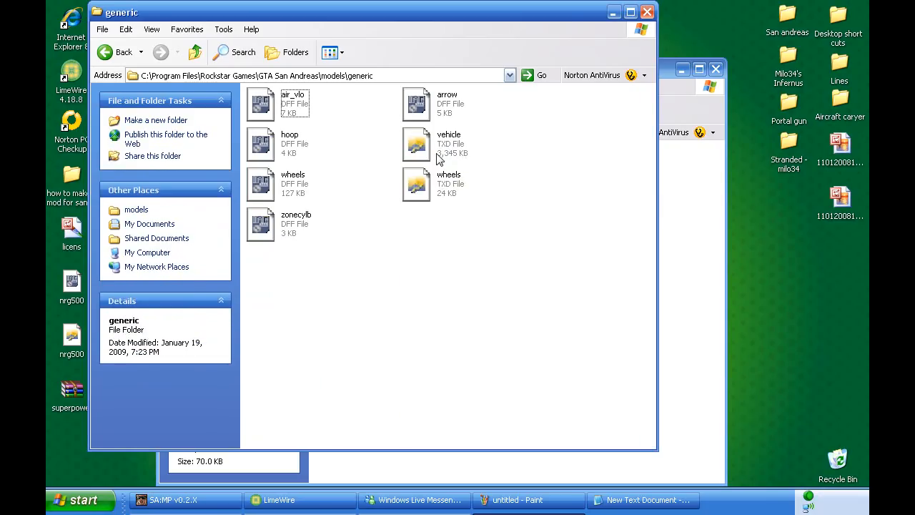
{"action": "double_click", "coordinate": [418, 143]}
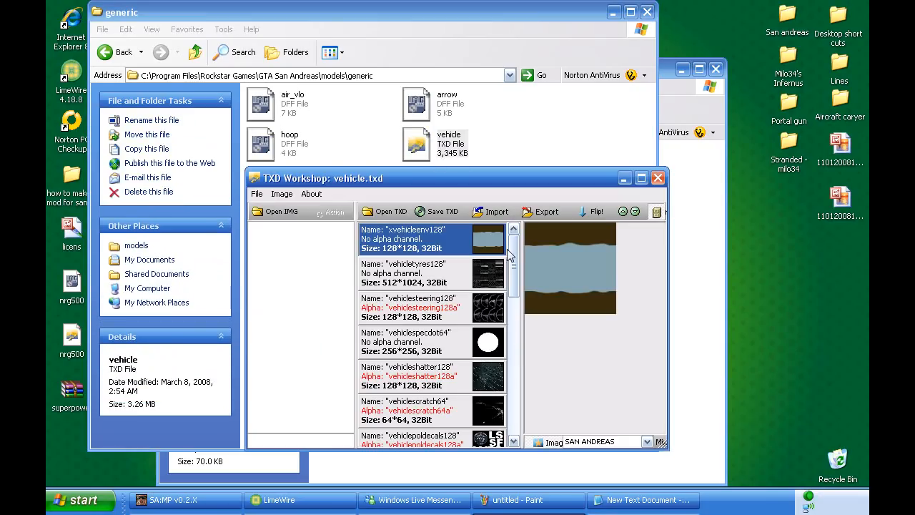
{"action": "scroll", "scroll_direction": "down", "scroll_amount": 3}
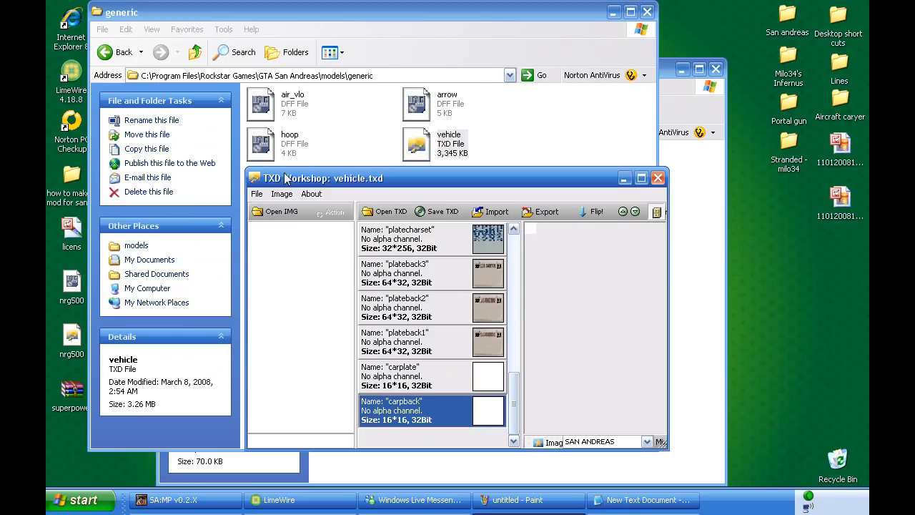
{"action": "mouse_move", "coordinate": [684, 184]}
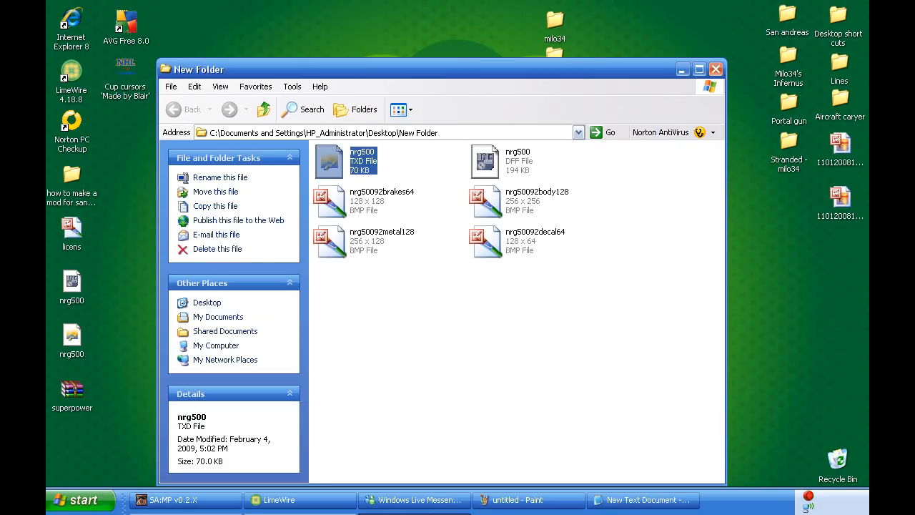
{"action": "left_click", "coordinate": [78, 500]}
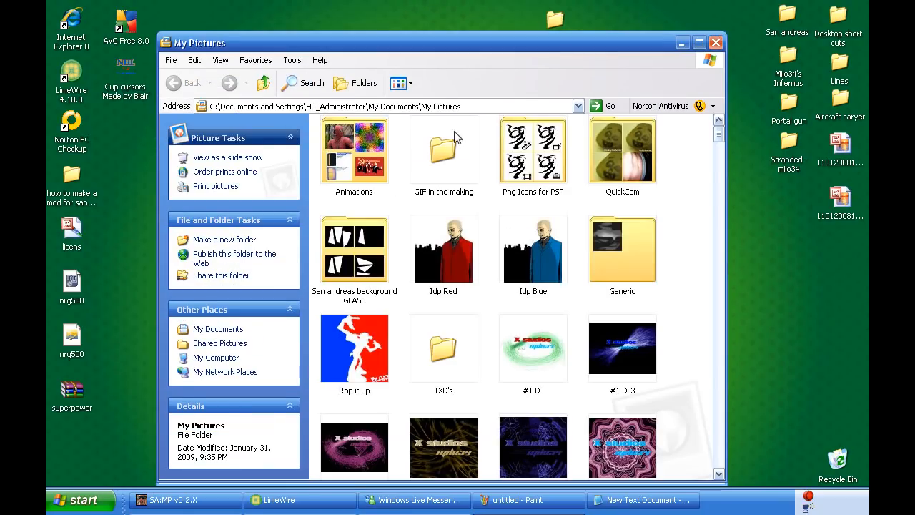
{"action": "double_click", "coordinate": [621, 249]}
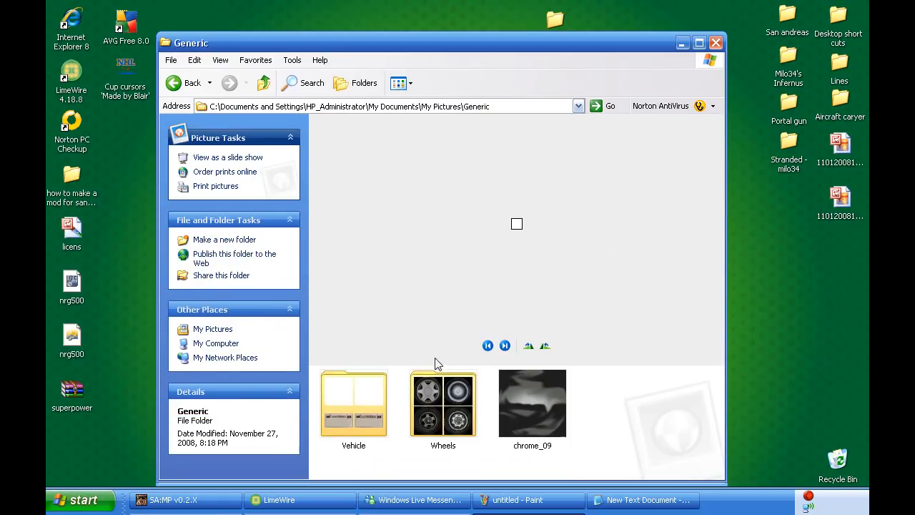
{"action": "left_click", "coordinate": [354, 404]}
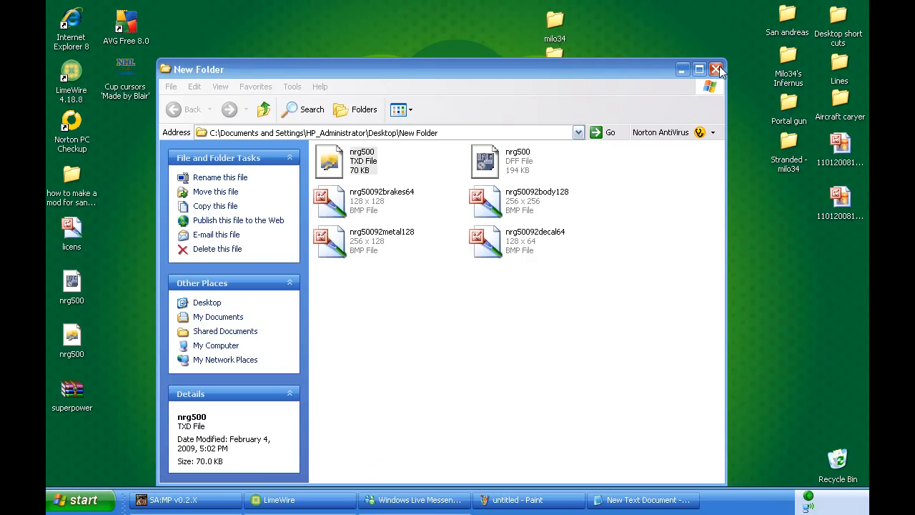
Close the nrg500 folder and select the ZModeler2 application inside Program Files\zmodeler2.
{"action": "left_click", "coordinate": [715, 69]}
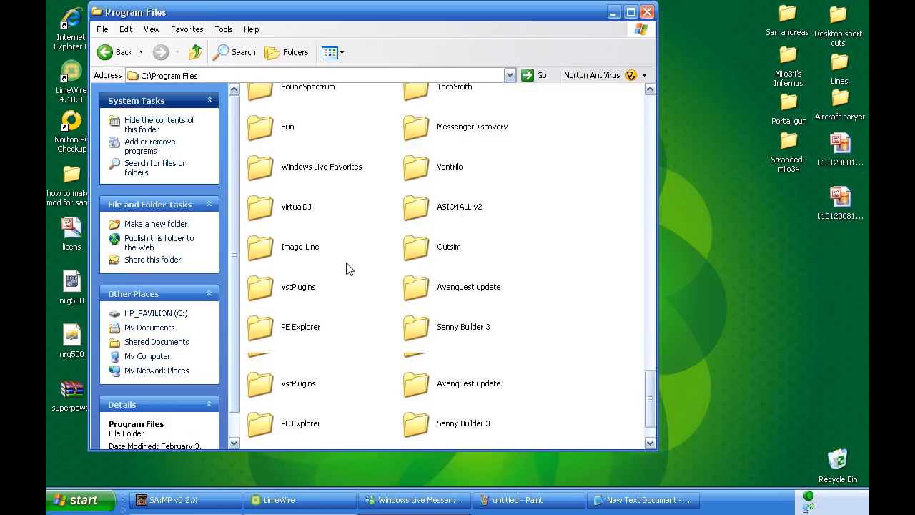
{"action": "scroll", "scroll_direction": "down", "scroll_amount": 3}
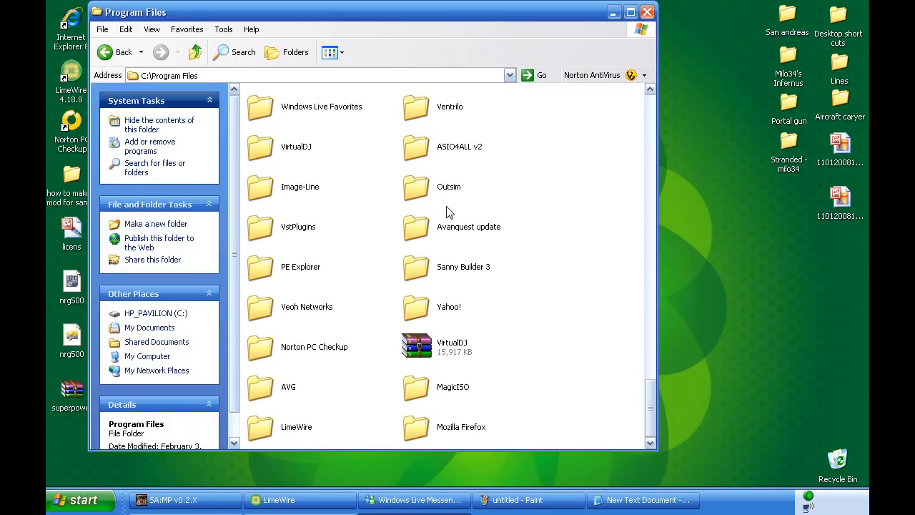
{"action": "mouse_move", "coordinate": [412, 359]}
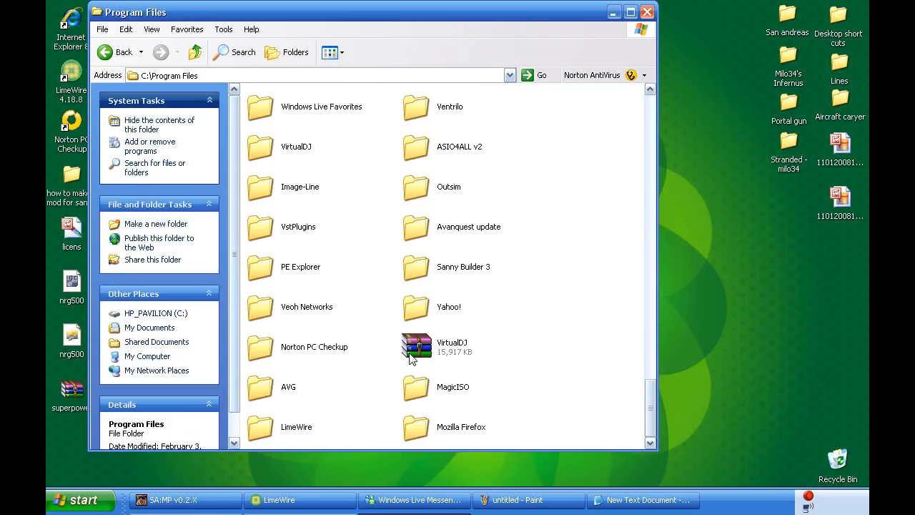
{"action": "scroll", "scroll_direction": "down", "scroll_amount": 3}
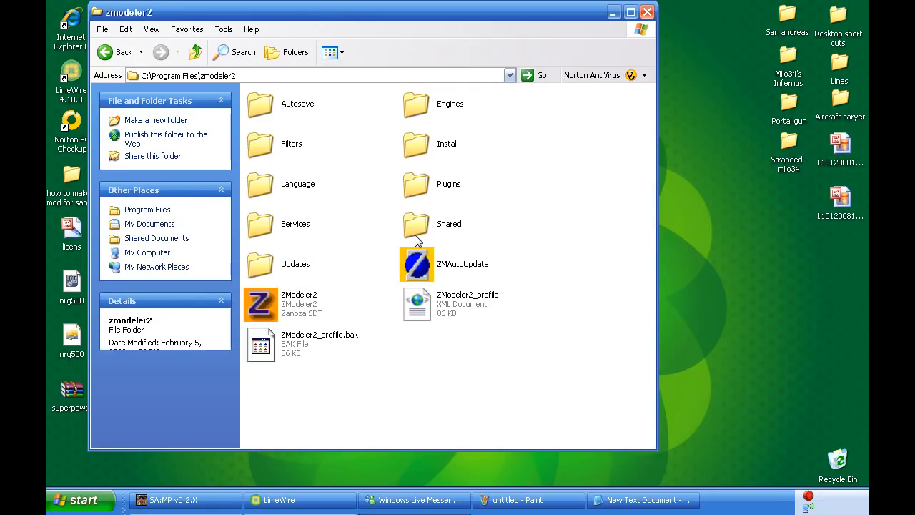
{"action": "mouse_move", "coordinate": [300, 301]}
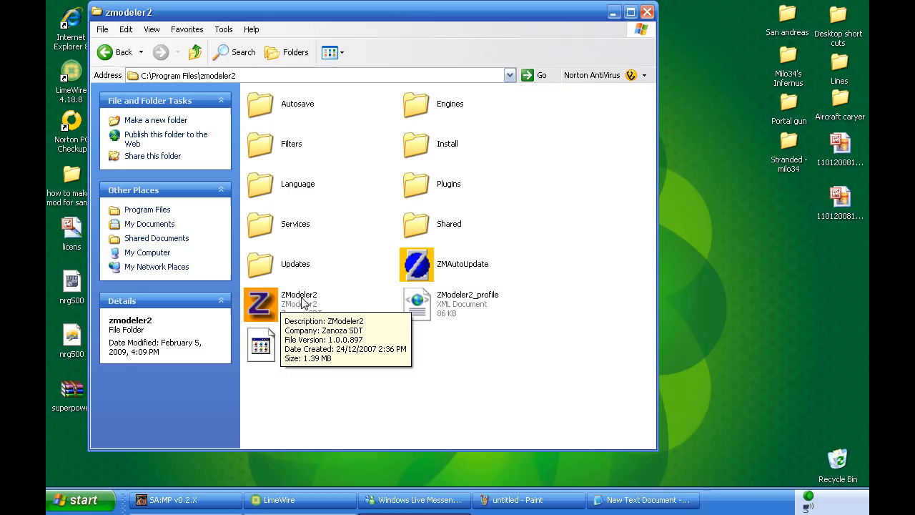
{"action": "mouse_move", "coordinate": [289, 304]}
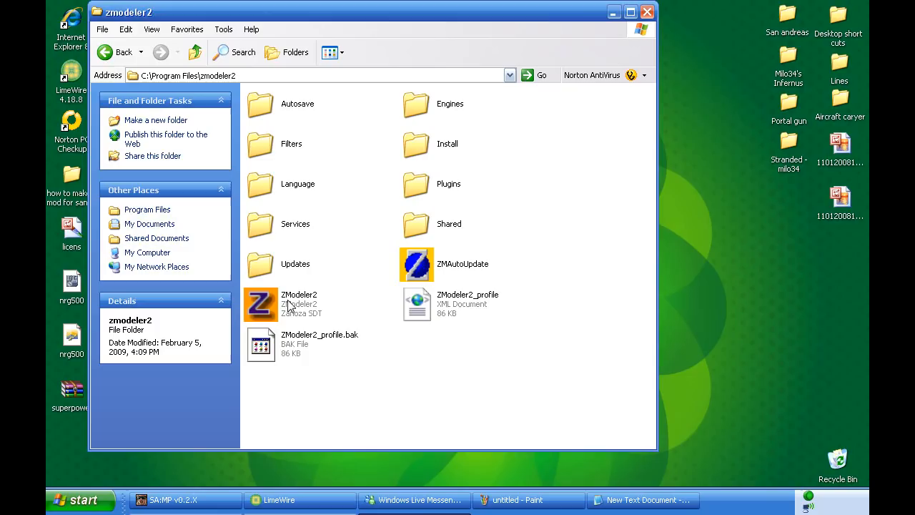
{"action": "mouse_move", "coordinate": [336, 313]}
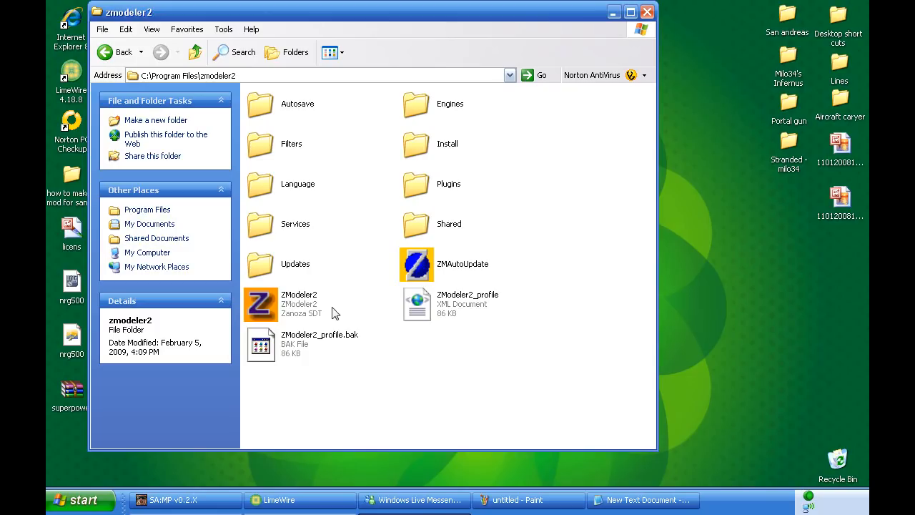
{"action": "mouse_move", "coordinate": [332, 316]}
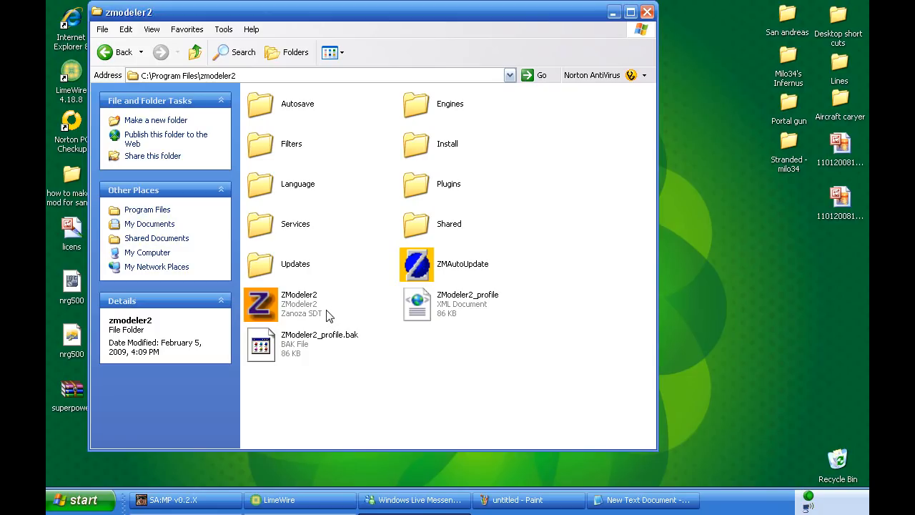
{"action": "mouse_move", "coordinate": [260, 317]}
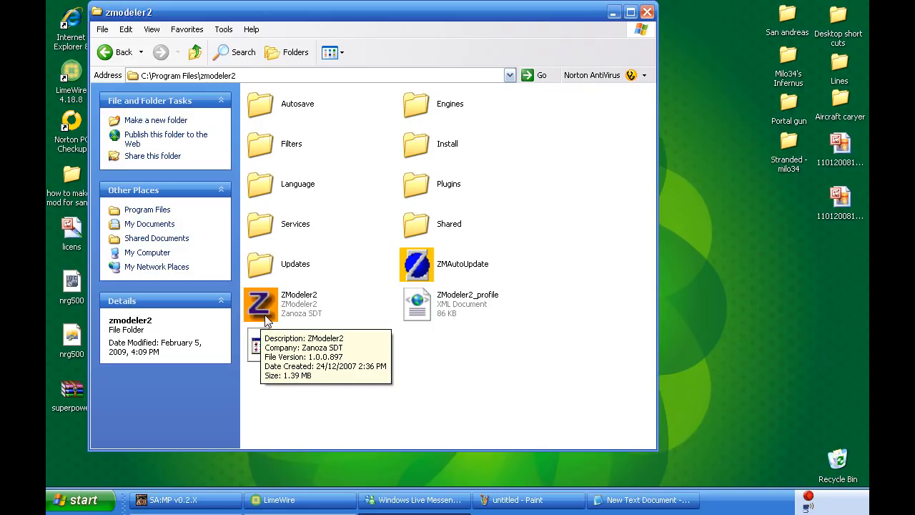
{"action": "left_click", "coordinate": [261, 303]}
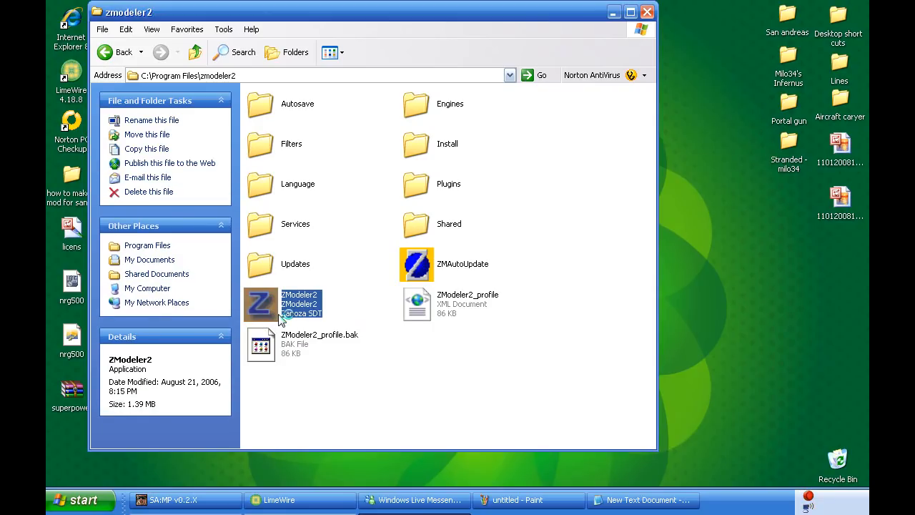
Launch ZModeler2.exe and wait for the empty four-viewport workspace.
{"action": "double_click", "coordinate": [261, 303]}
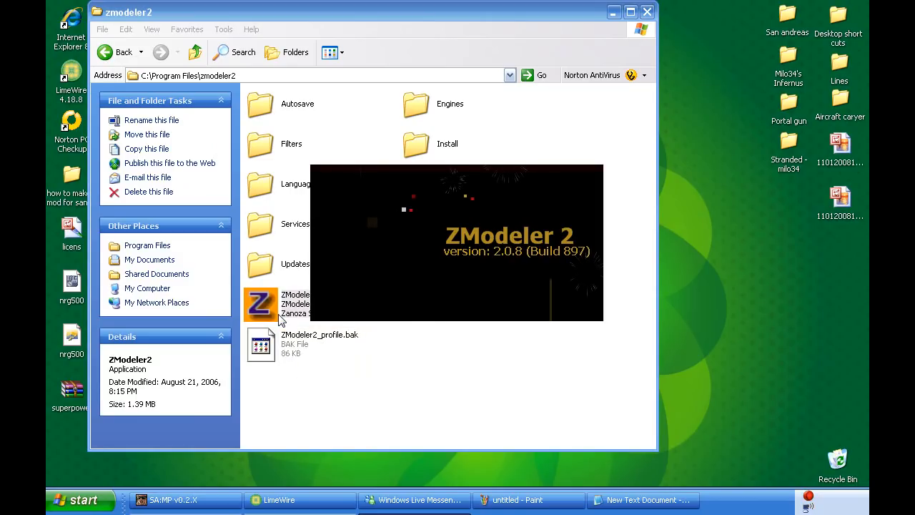
{"action": "double_click", "coordinate": [261, 303]}
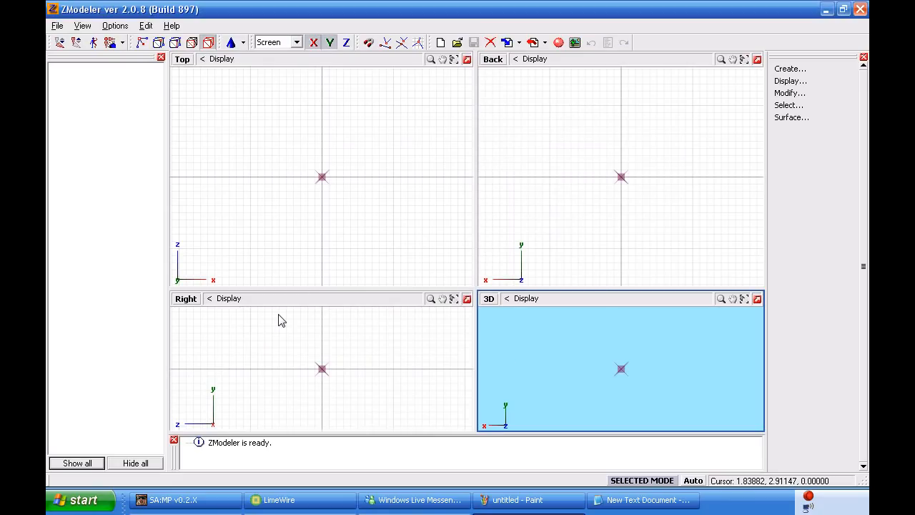
{"action": "left_click", "coordinate": [558, 43]}
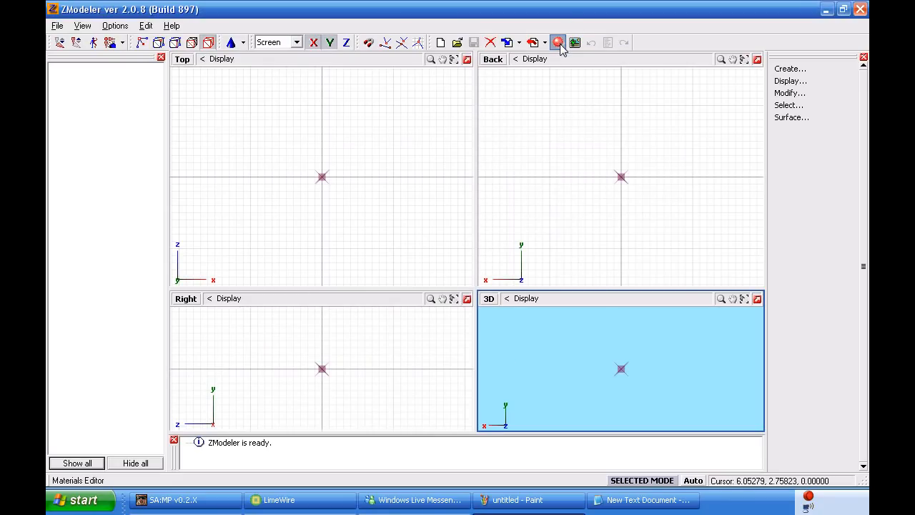
Load vehicle.txd into the material's texture browser via the Materials Editor and confirm the texture.
{"action": "left_click", "coordinate": [558, 43]}
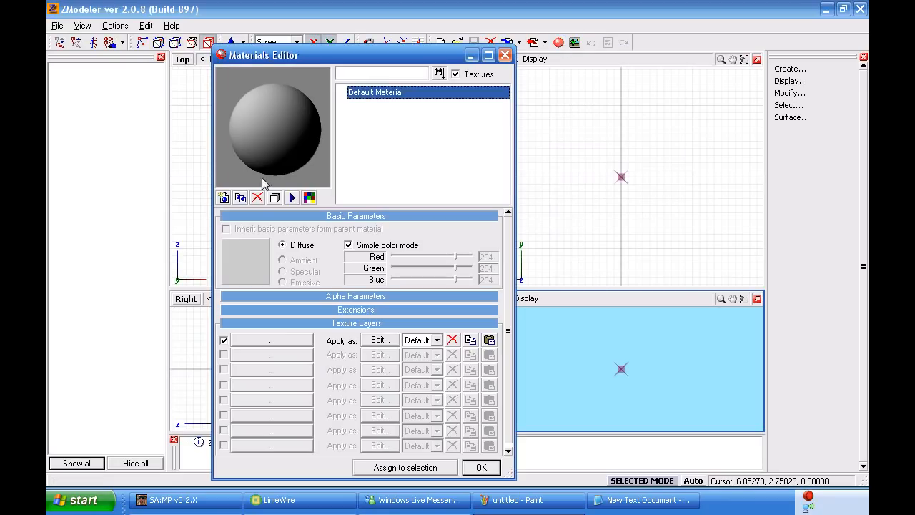
{"action": "left_click", "coordinate": [246, 260]}
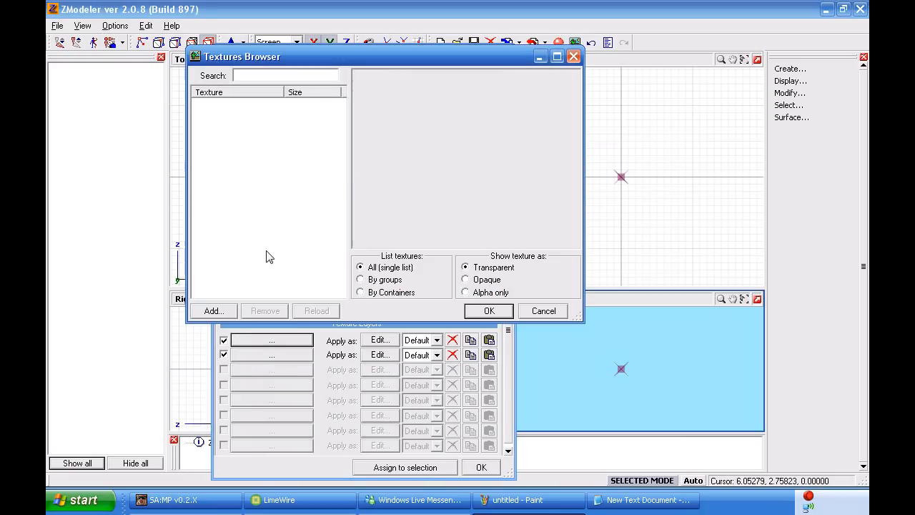
{"action": "left_click", "coordinate": [213, 311]}
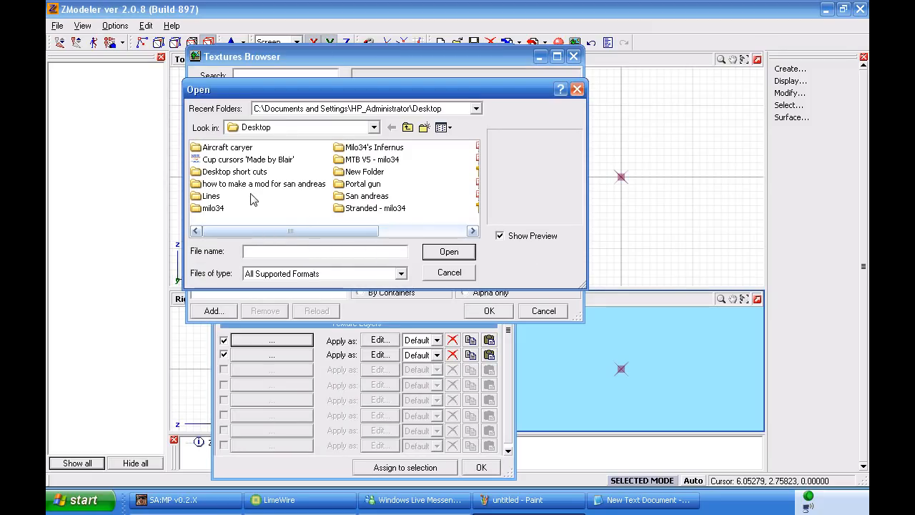
{"action": "mouse_move", "coordinate": [252, 187]}
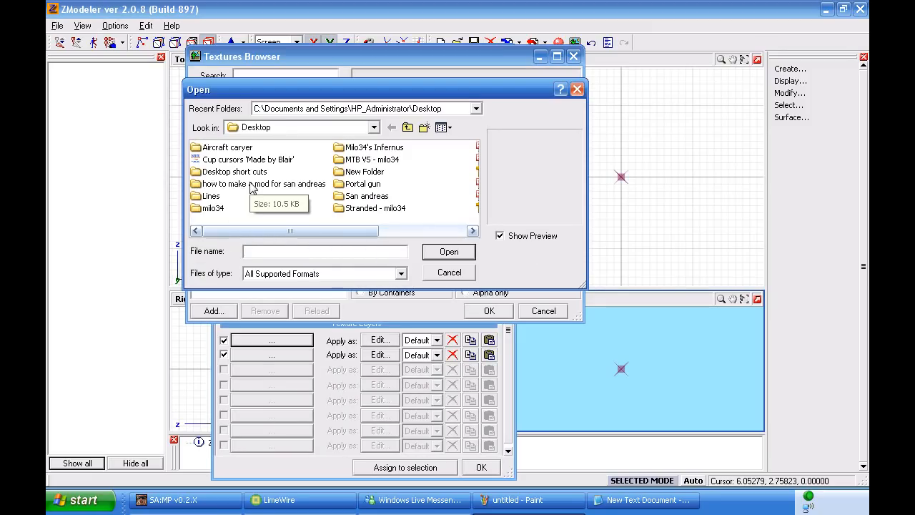
{"action": "mouse_move", "coordinate": [361, 185]}
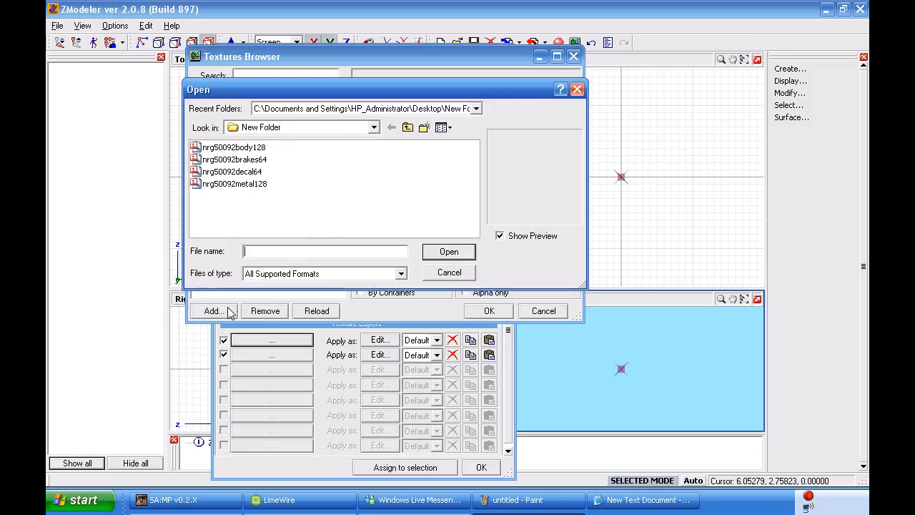
{"action": "left_click", "coordinate": [407, 127]}
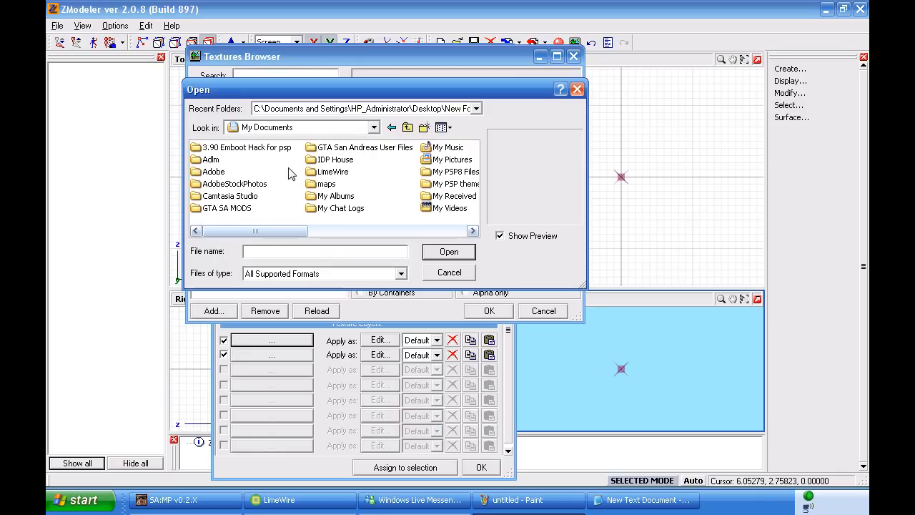
{"action": "mouse_move", "coordinate": [441, 218]}
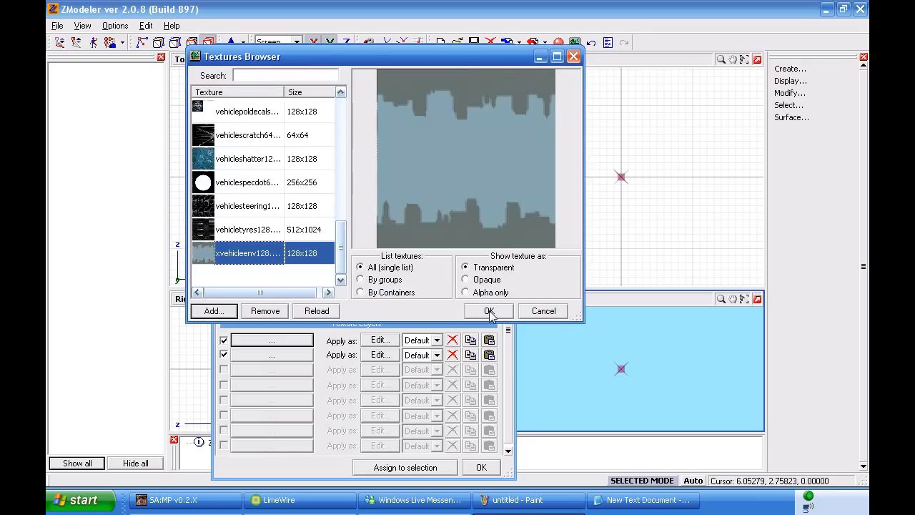
{"action": "left_click", "coordinate": [489, 310]}
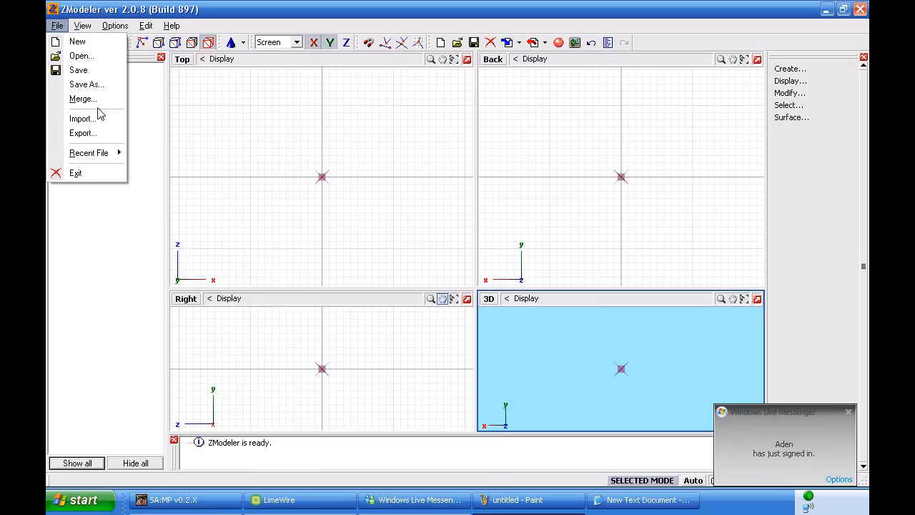
Import the nrg500 DFF model into the scene and orbit to view the bike.
{"action": "left_click", "coordinate": [83, 119]}
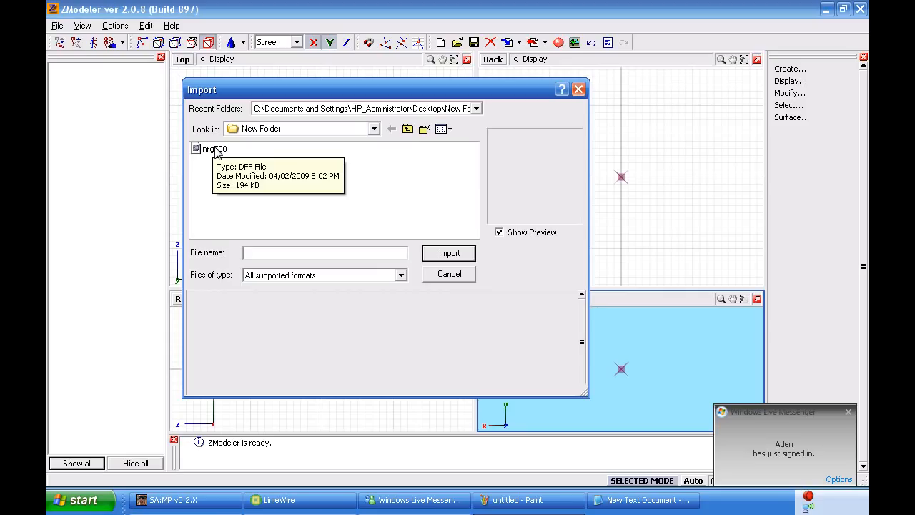
{"action": "left_click", "coordinate": [212, 147]}
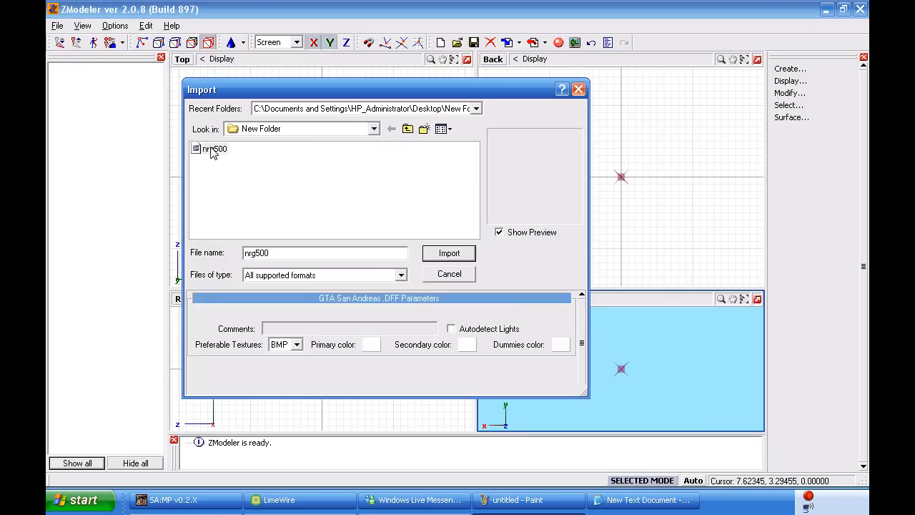
{"action": "left_click", "coordinate": [449, 253]}
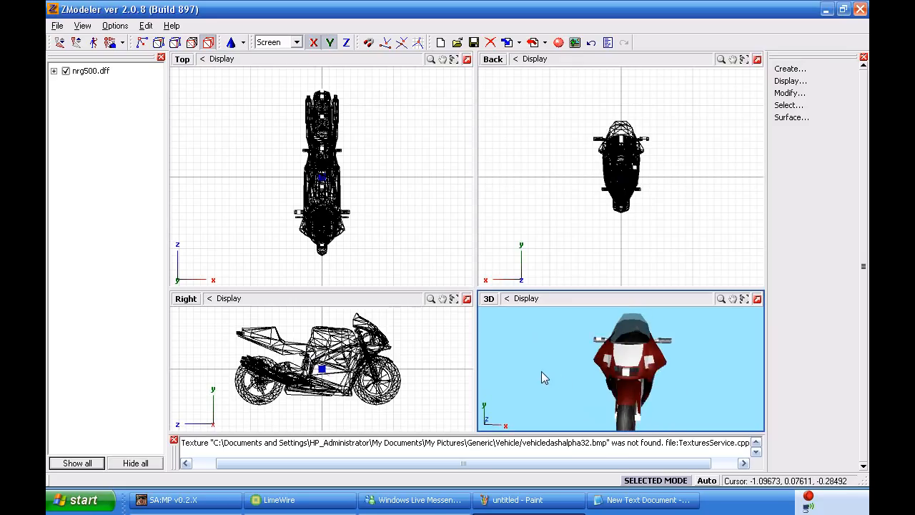
{"action": "left_click_drag", "start_coordinate": [544, 377], "coordinate": [486, 213]}
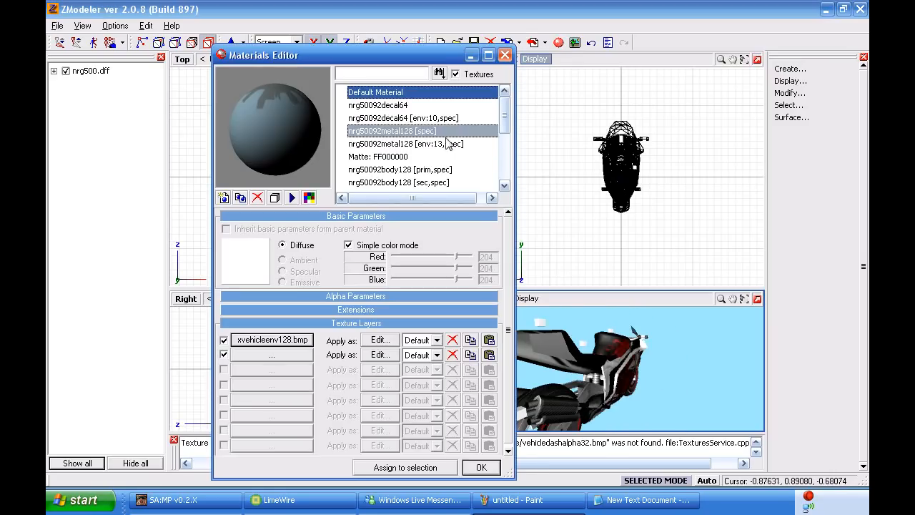
{"action": "left_click", "coordinate": [386, 106]}
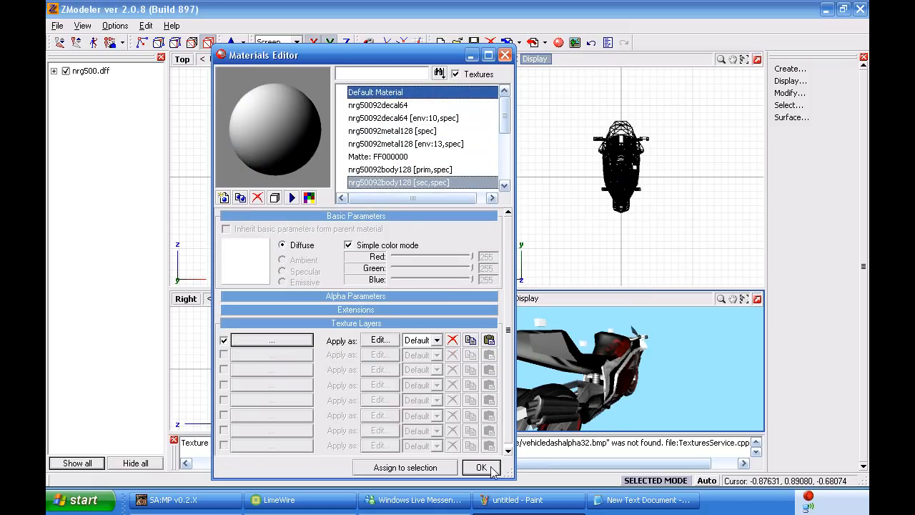
{"action": "left_click", "coordinate": [481, 466]}
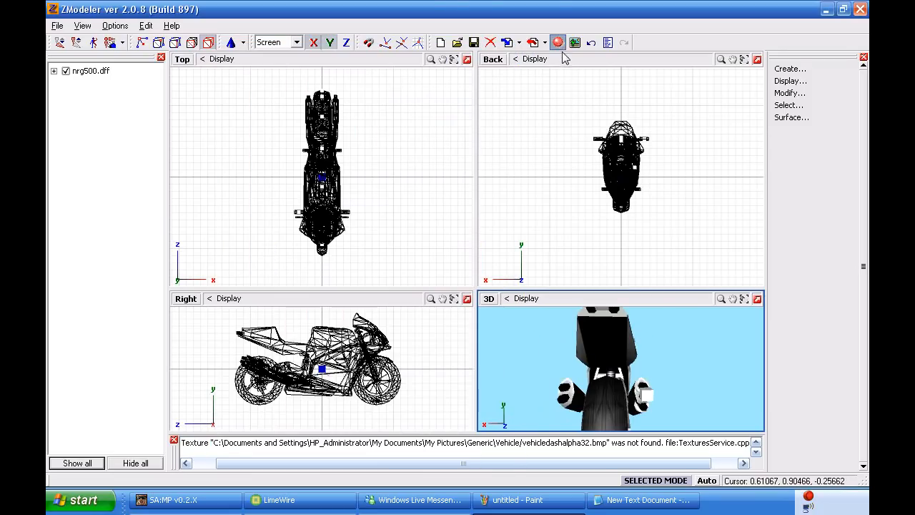
{"action": "left_click", "coordinate": [557, 43]}
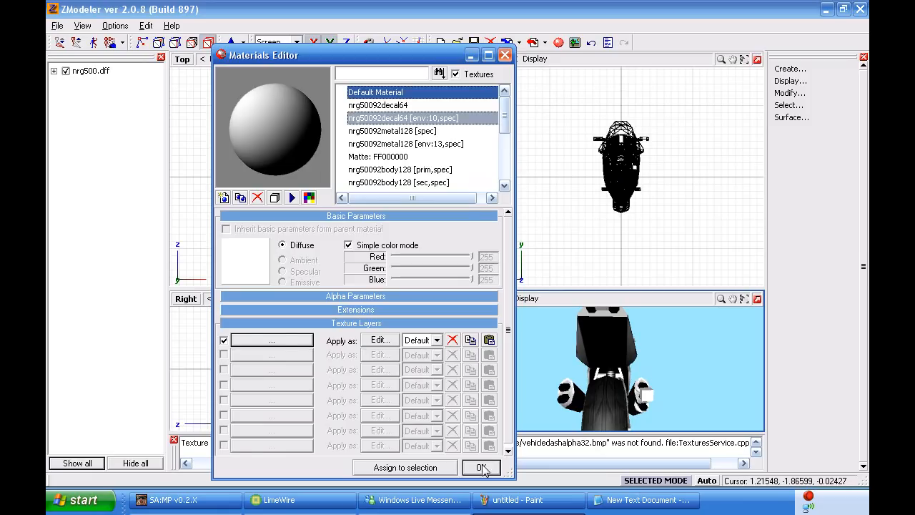
{"action": "left_click", "coordinate": [481, 466]}
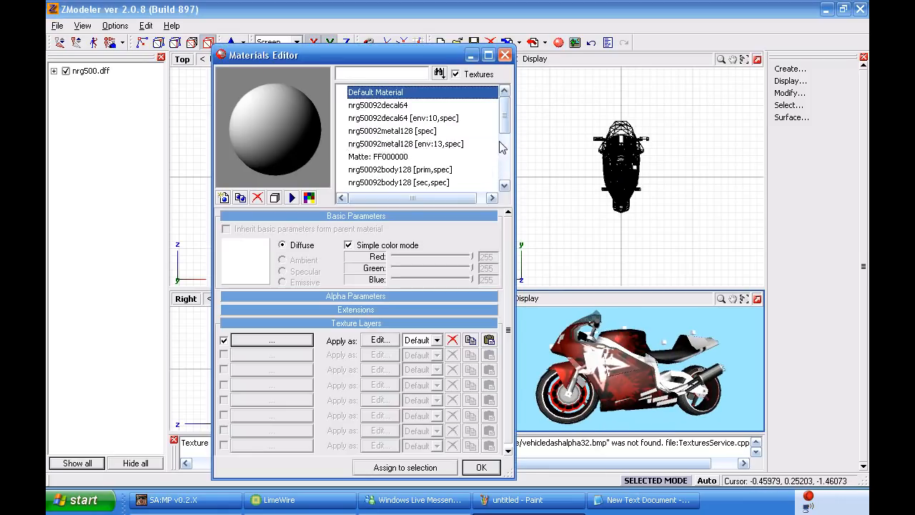
{"action": "left_click", "coordinate": [403, 118]}
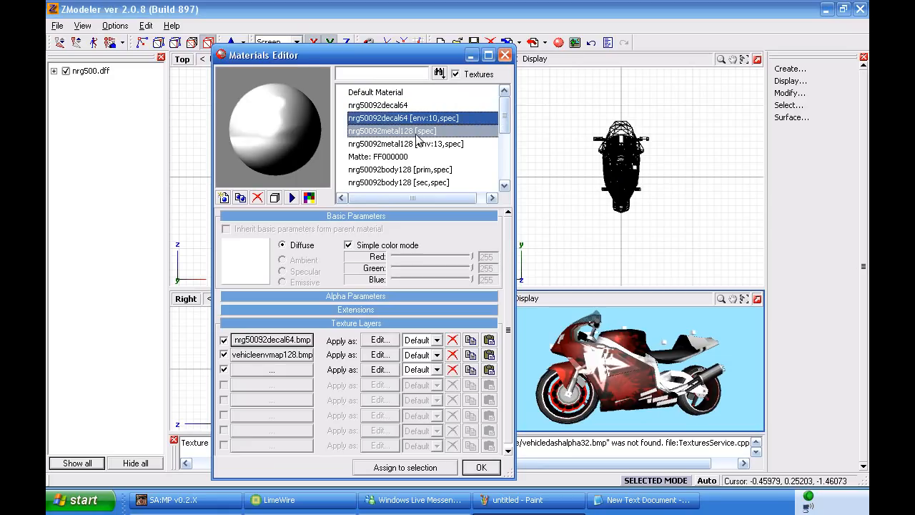
{"action": "left_click", "coordinate": [381, 156]}
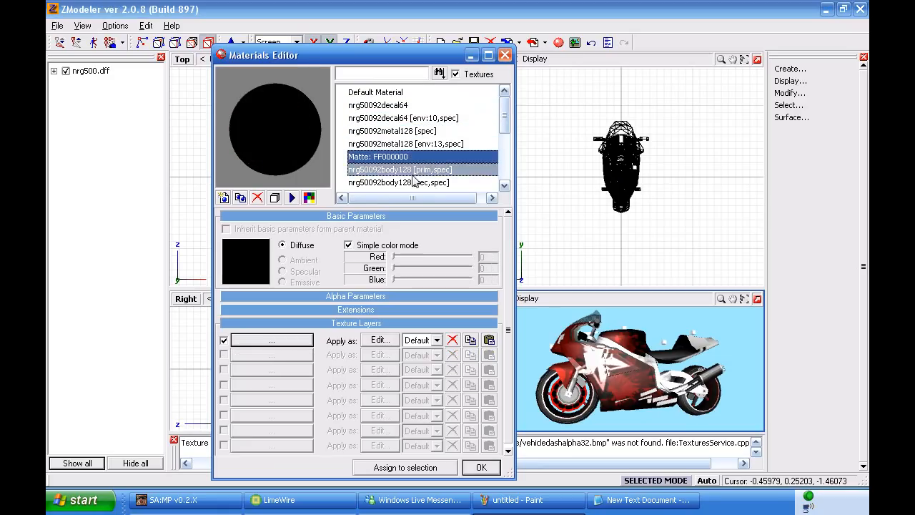
{"action": "left_click", "coordinate": [418, 156]}
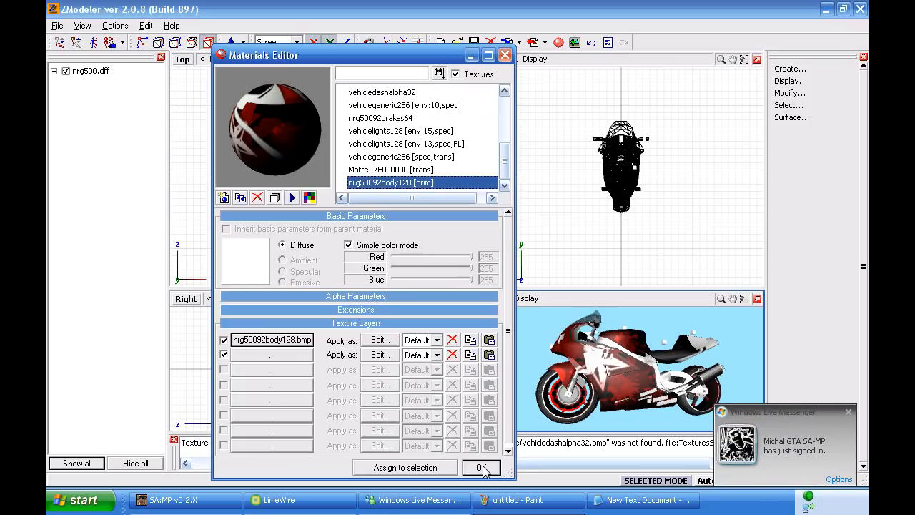
{"action": "left_click", "coordinate": [481, 466]}
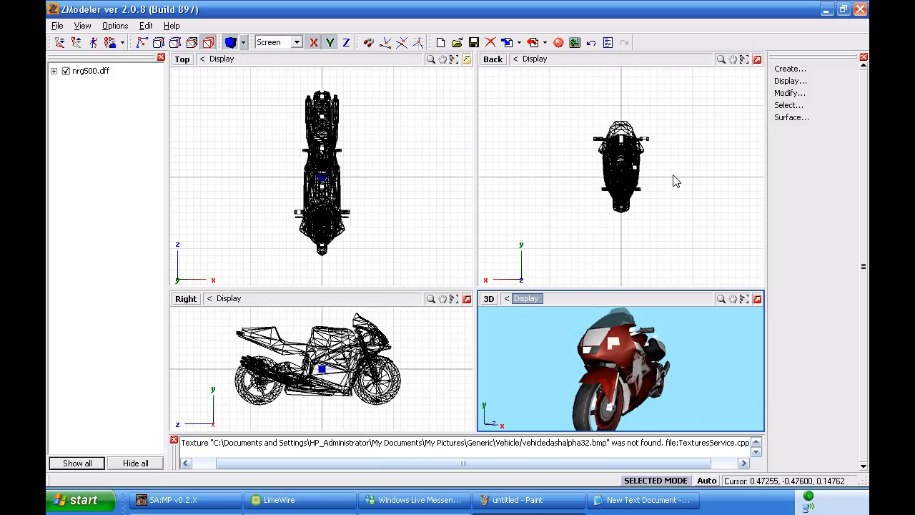
{"action": "mouse_move", "coordinate": [628, 160]}
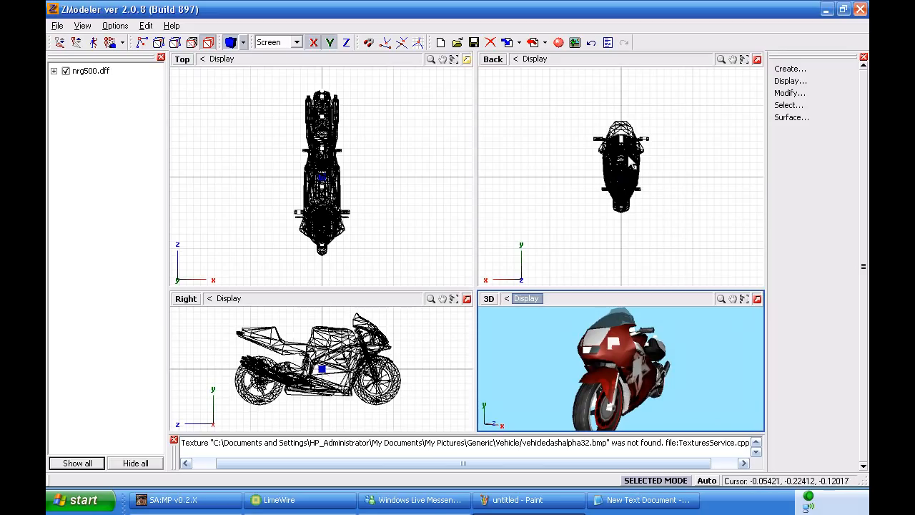
{"action": "mouse_move", "coordinate": [494, 159]}
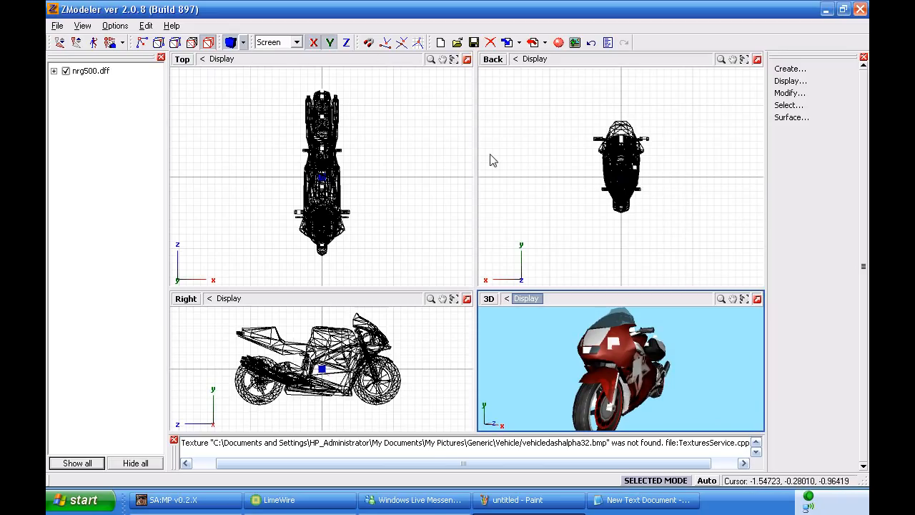
Exit ZModeler 2, returning to the zmodeler2 folder in Explorer.
{"action": "left_click", "coordinate": [228, 43]}
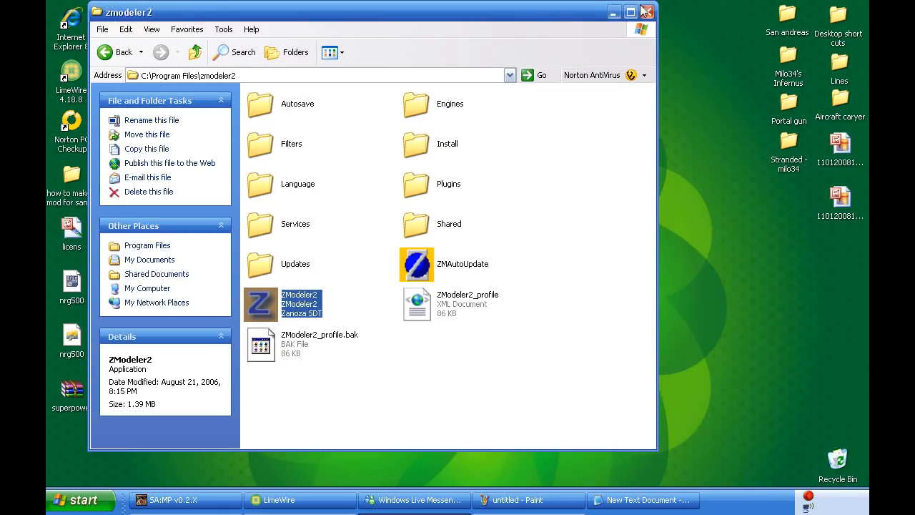
Close the ZModeler2 folder window and open the licens image from the desktop in Paint.
{"action": "left_click", "coordinate": [647, 11]}
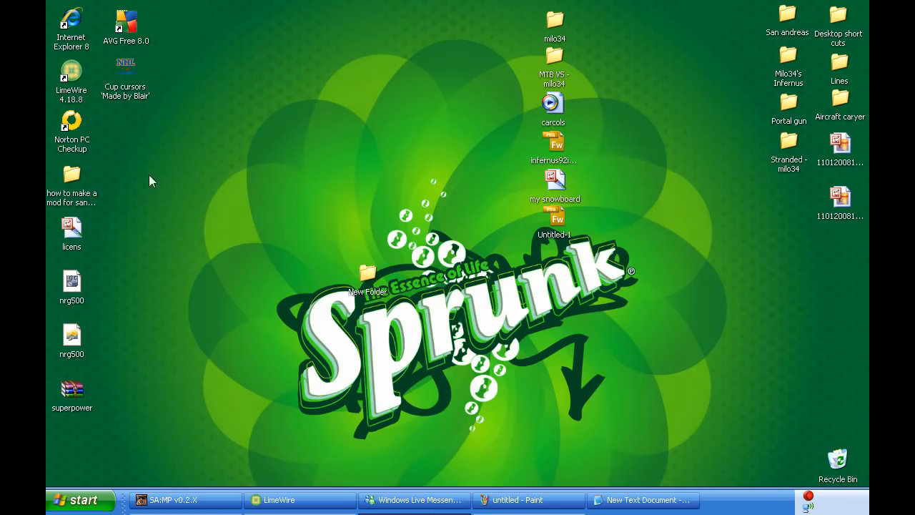
{"action": "mouse_move", "coordinate": [853, 179]}
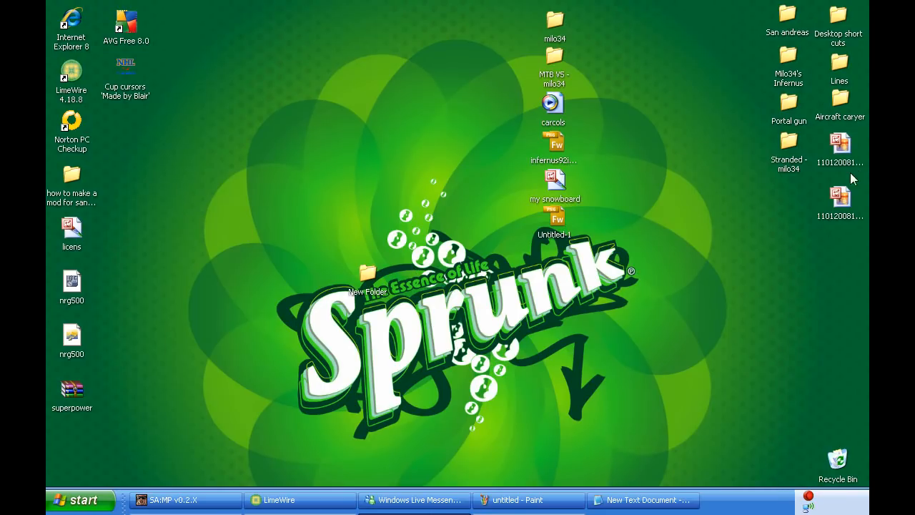
{"action": "mouse_move", "coordinate": [103, 249]}
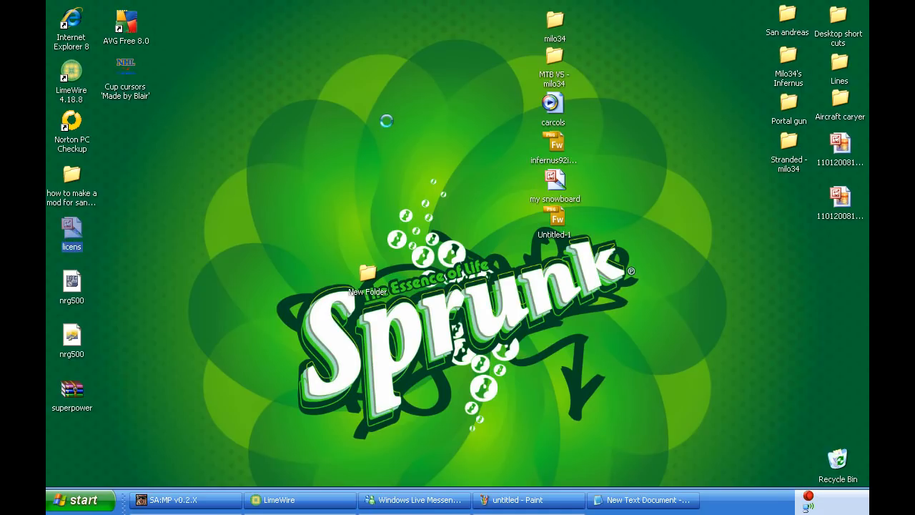
{"action": "mouse_move", "coordinate": [363, 103]}
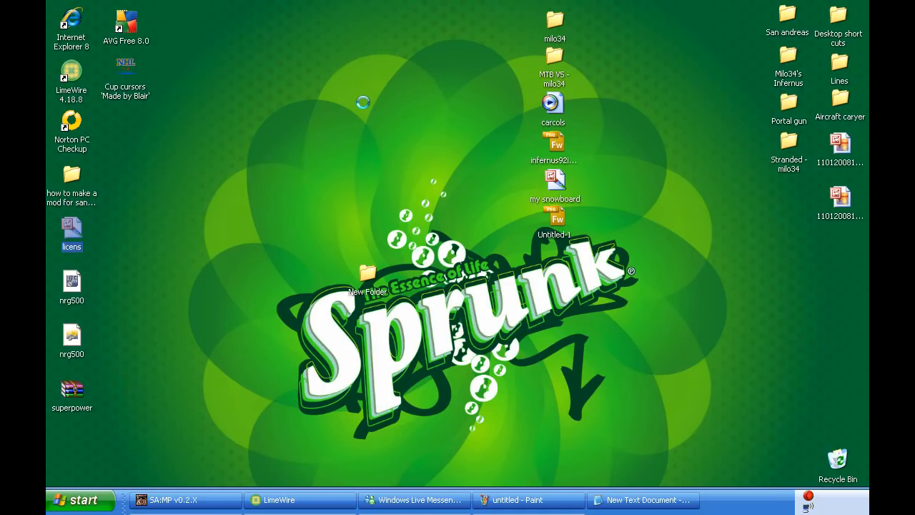
{"action": "mouse_move", "coordinate": [366, 112]}
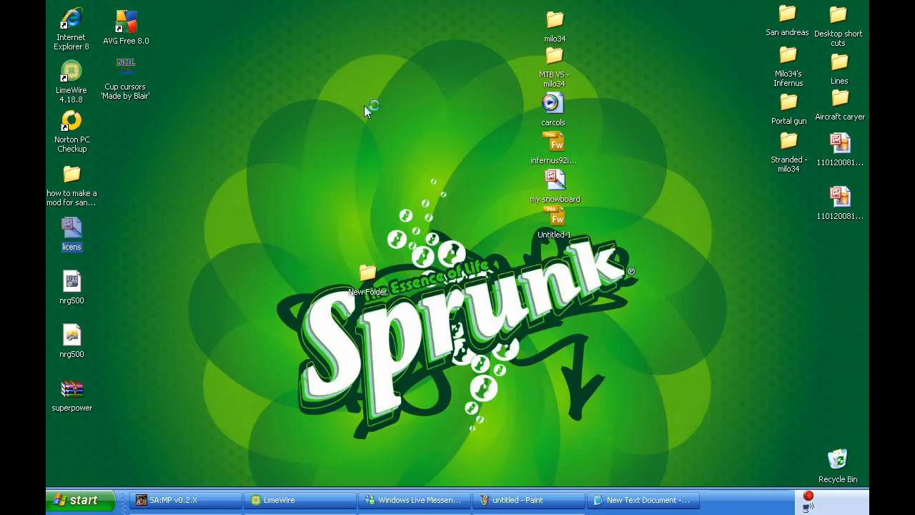
{"action": "double_click", "coordinate": [72, 235]}
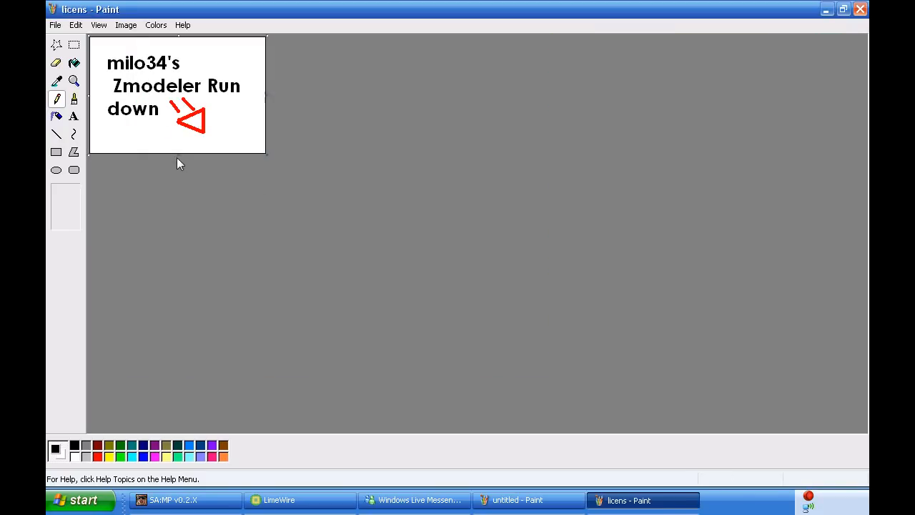
{"action": "mouse_move", "coordinate": [84, 18]}
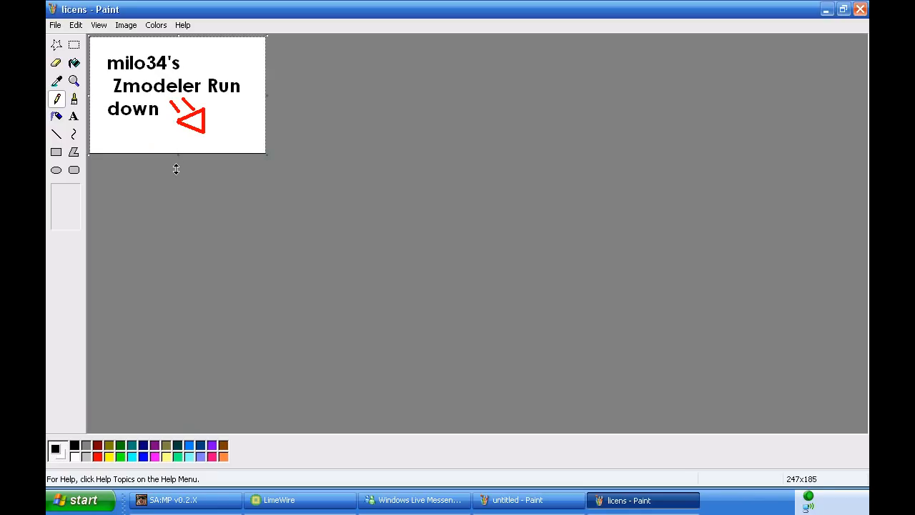
Stretch the licens canvas slightly taller and define a custom colour.
{"action": "left_click_drag", "start_coordinate": [178, 150], "coordinate": [178, 168]}
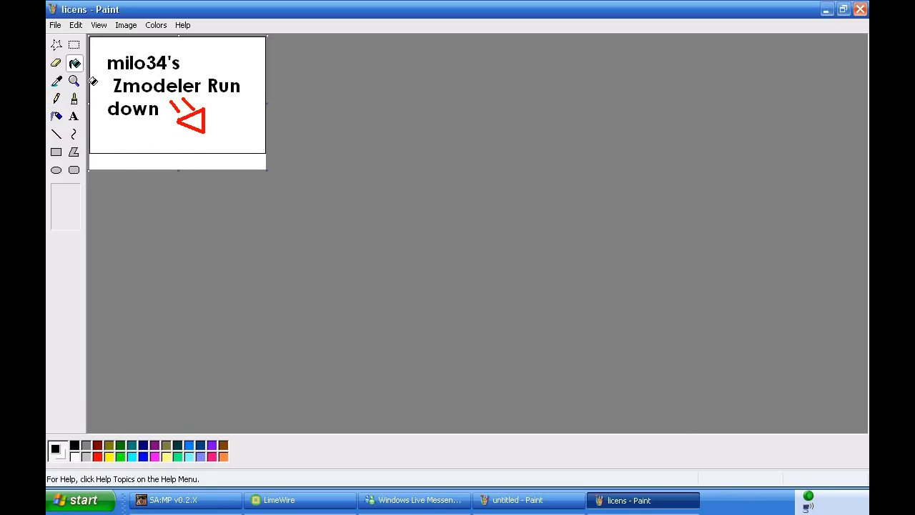
{"action": "mouse_move", "coordinate": [146, 471]}
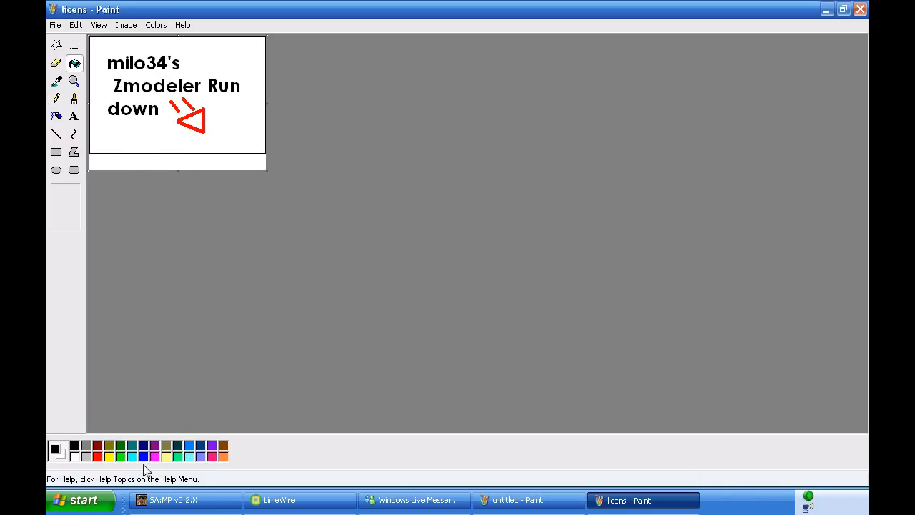
{"action": "double_click", "coordinate": [57, 450]}
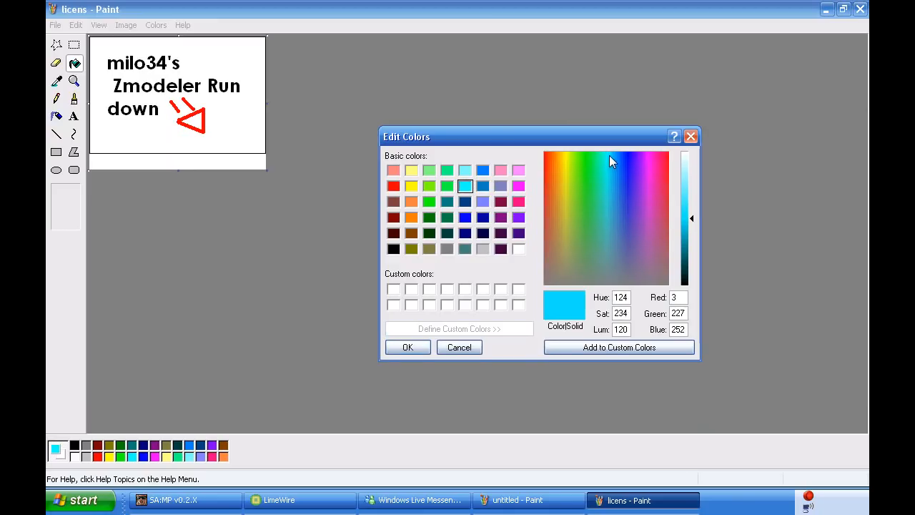
{"action": "left_click", "coordinate": [406, 348]}
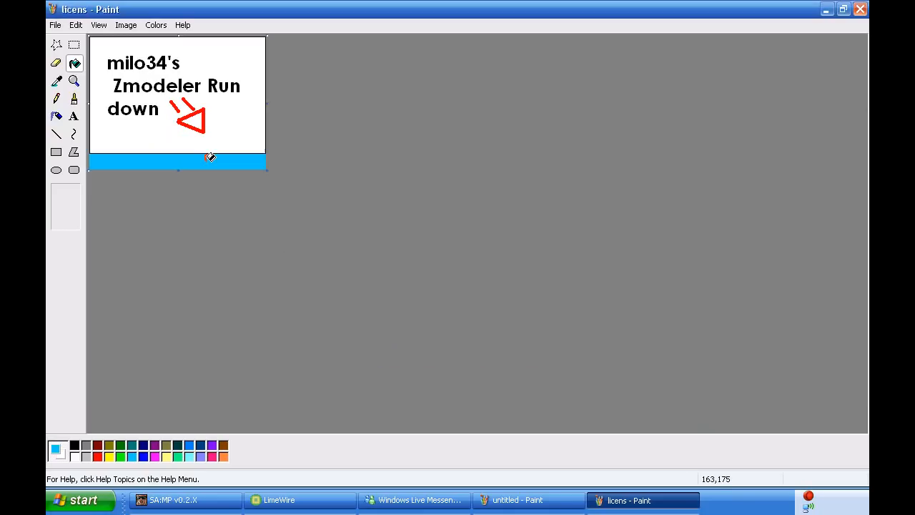
Save the plate picture to the Desktop as a new 24-bit bitmap named licens_ne….
{"action": "left_click", "coordinate": [54, 25]}
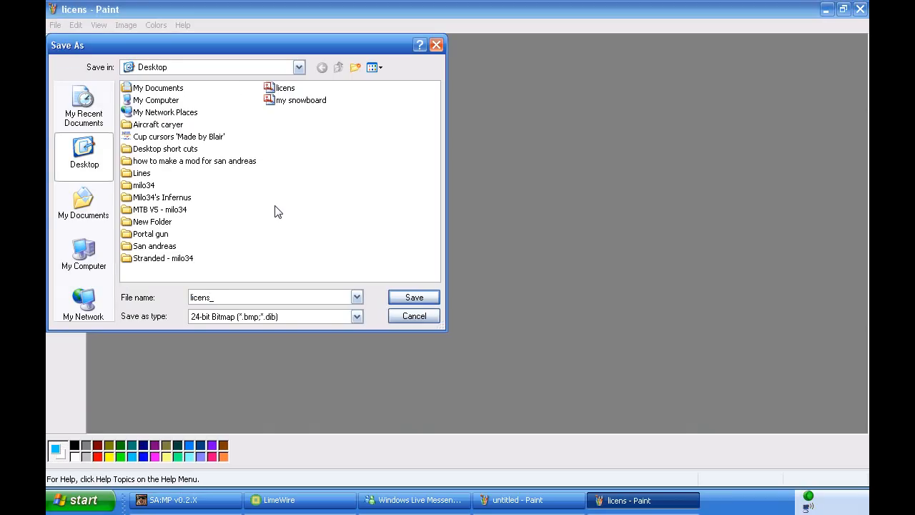
{"action": "type", "text": "ne"}
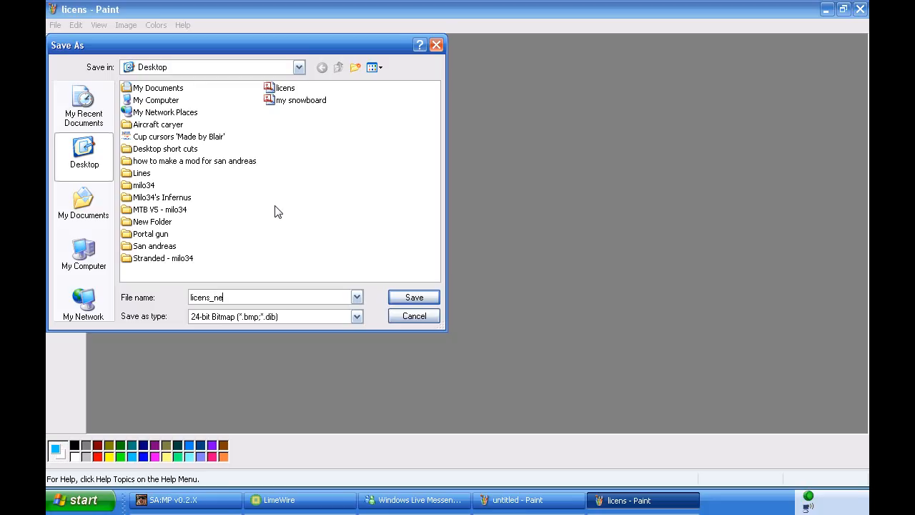
{"action": "left_click", "coordinate": [413, 296]}
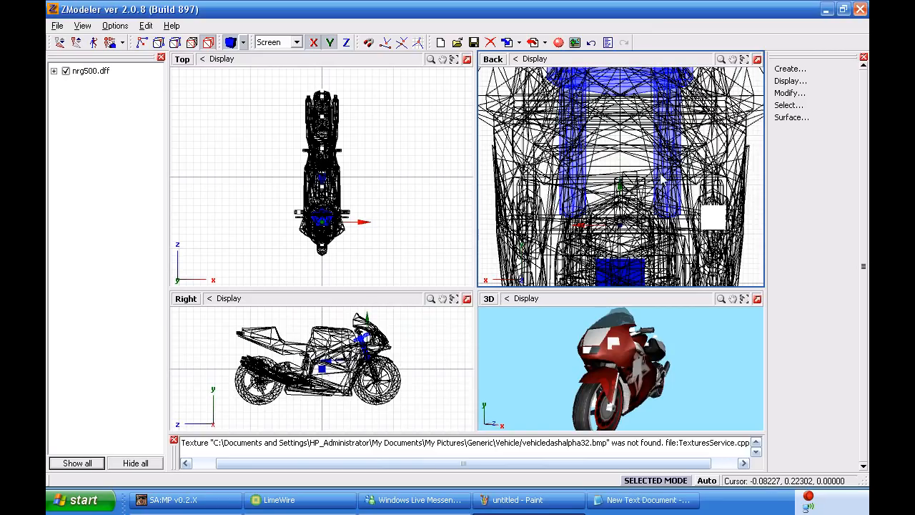
Create a very thin Box primitive in the Back viewport as the license plate.
{"action": "left_click", "coordinate": [569, 150]}
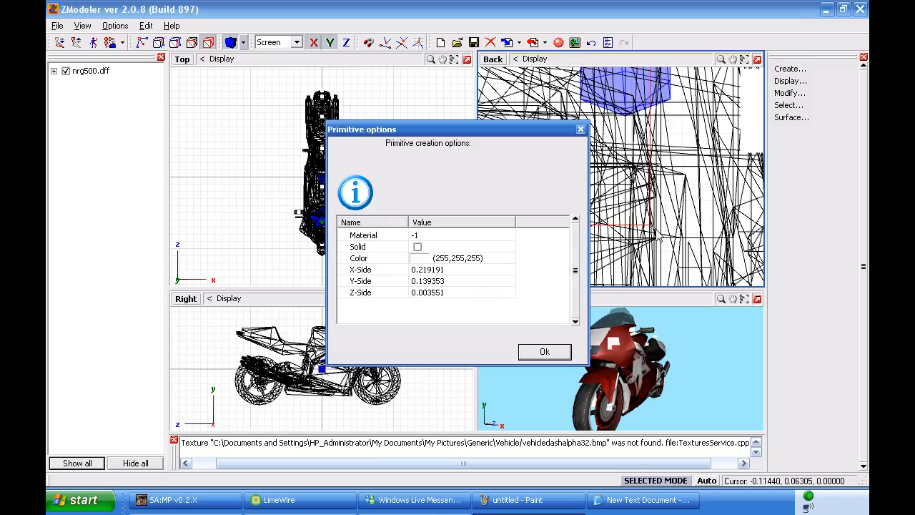
{"action": "left_click", "coordinate": [544, 352]}
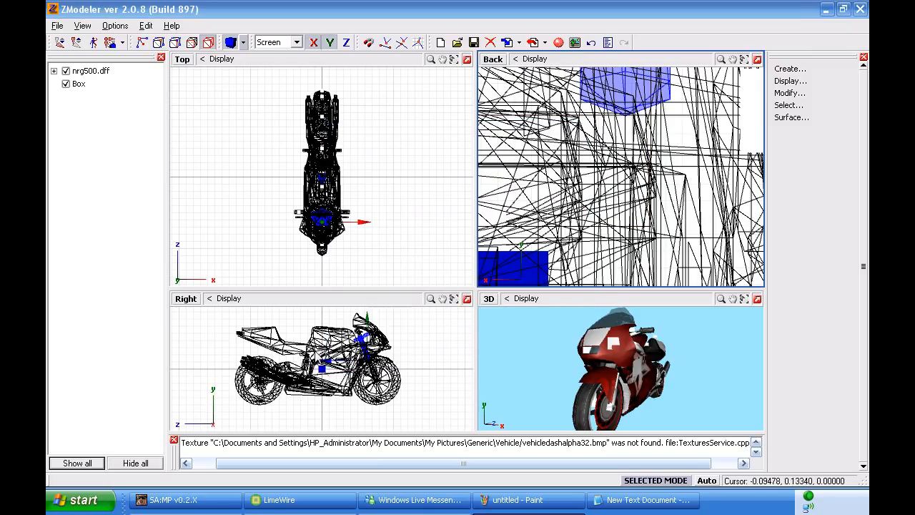
Hide nrg500.dff and zoom extents so only the thin Box is framed in the views.
{"action": "left_click", "coordinate": [66, 72]}
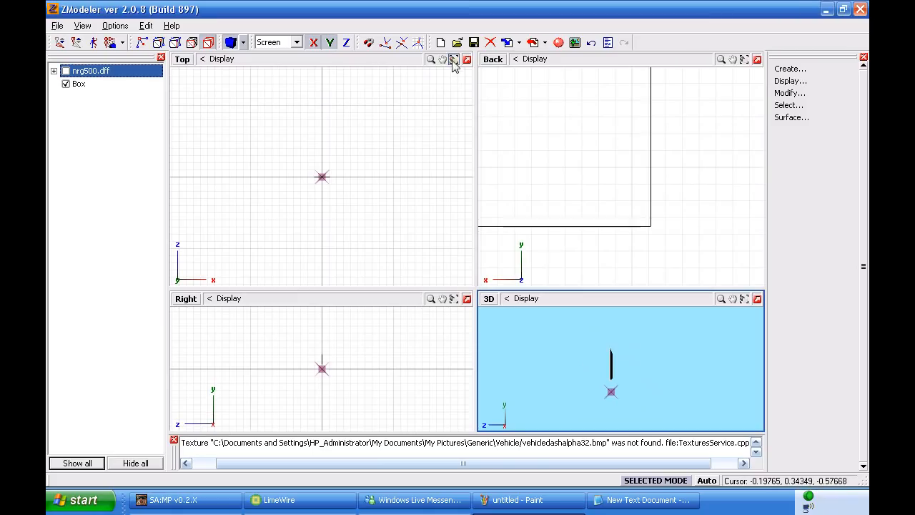
{"action": "left_click", "coordinate": [455, 299]}
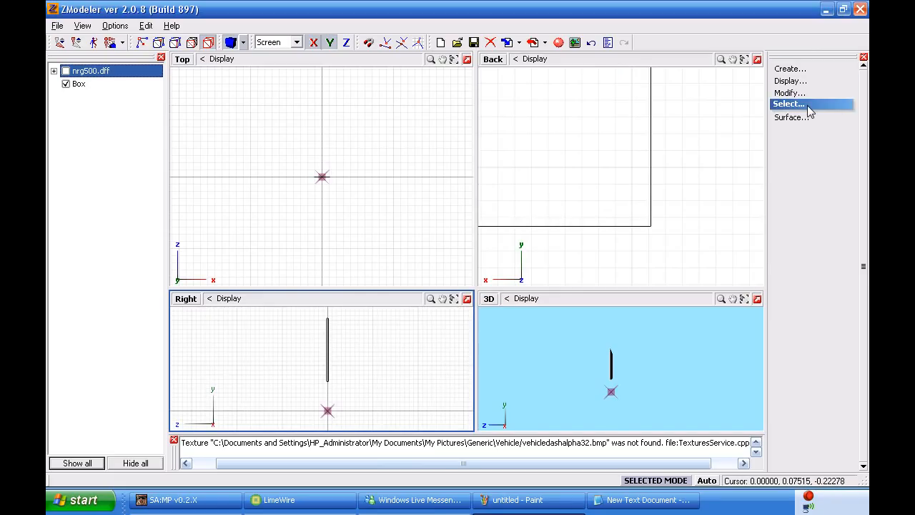
Show the motorbike again and switch to Quick/Separated selection for moving the box.
{"action": "left_click", "coordinate": [788, 104]}
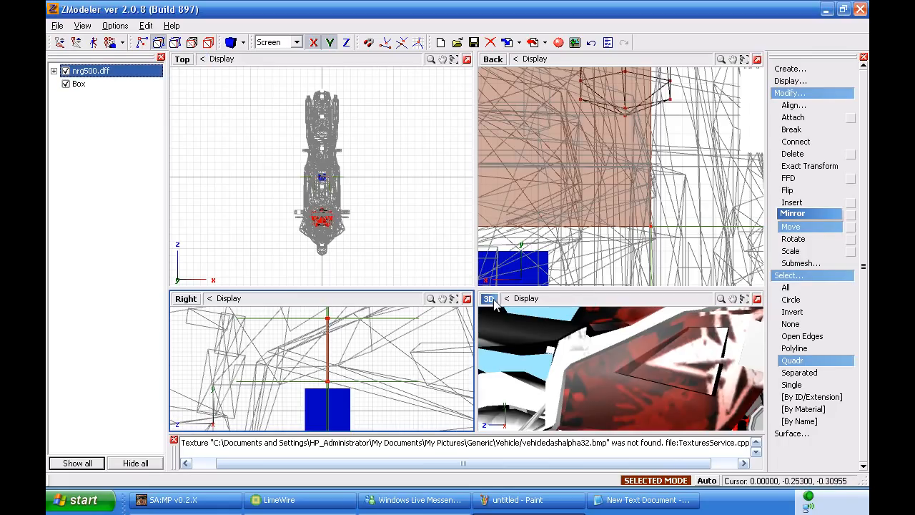
{"action": "mouse_move", "coordinate": [378, 244]}
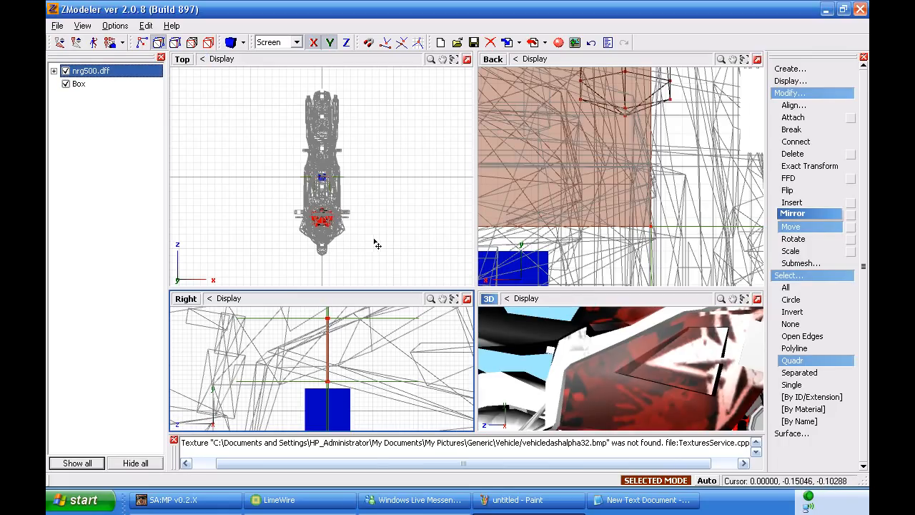
{"action": "mouse_move", "coordinate": [385, 252]}
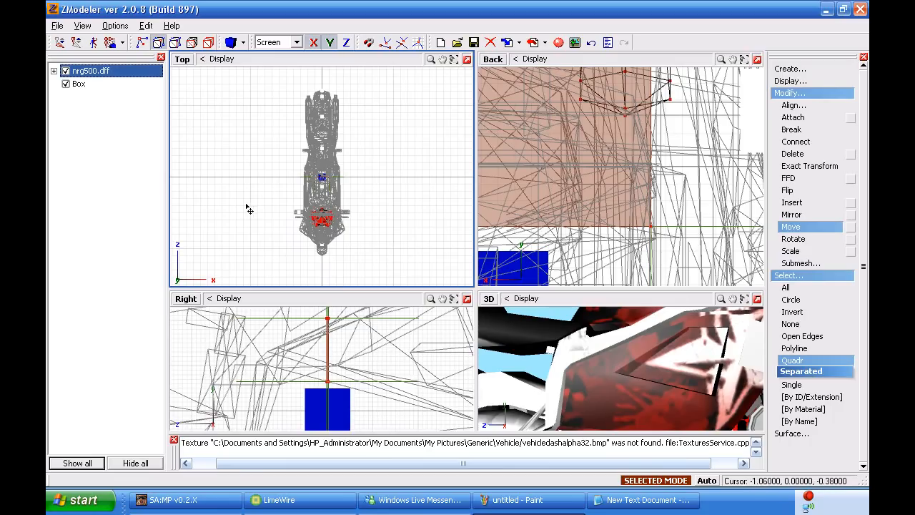
{"action": "mouse_move", "coordinate": [449, 332]}
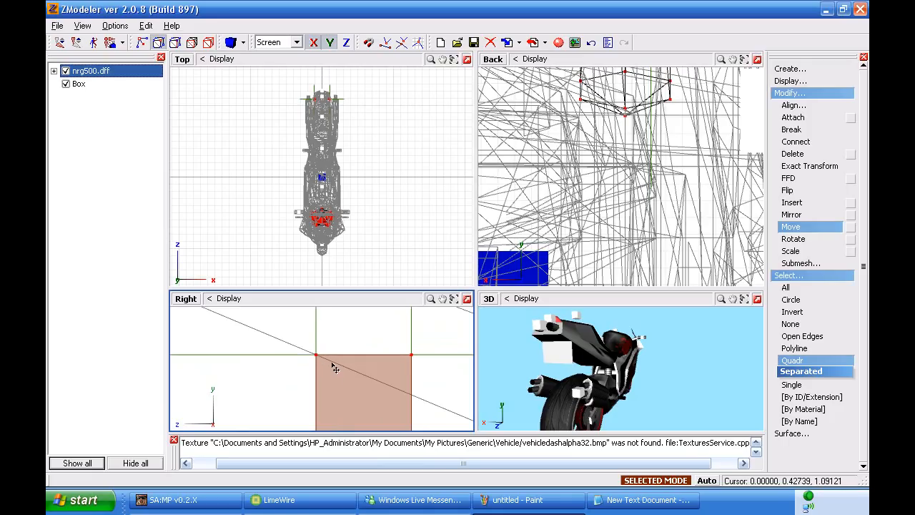
{"action": "mouse_move", "coordinate": [361, 360]}
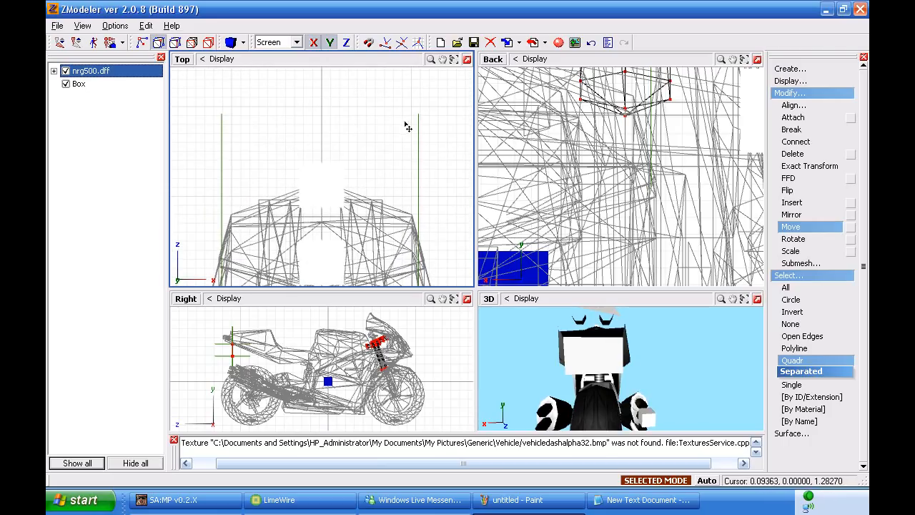
{"action": "mouse_move", "coordinate": [432, 131]}
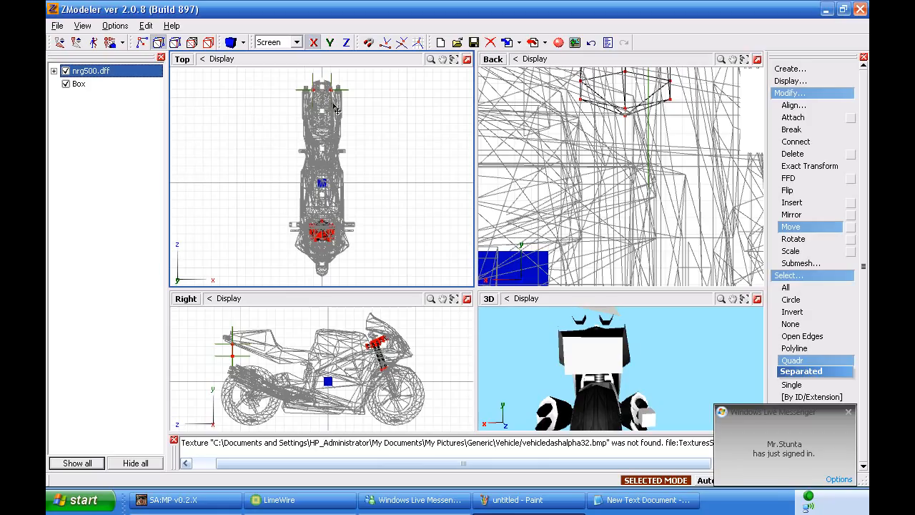
Drag the thin box in the Top view to sit centred at the bike's rear.
{"action": "left_click_drag", "start_coordinate": [249, 57], "coordinate": [415, 155]}
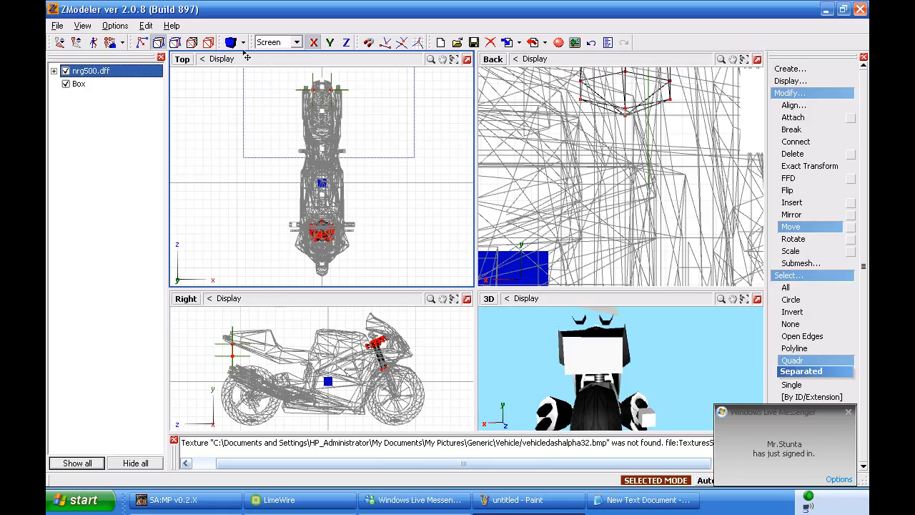
Hide the motorbike, deselect the box and add a new material in the Materials Editor.
{"action": "left_click", "coordinate": [793, 348]}
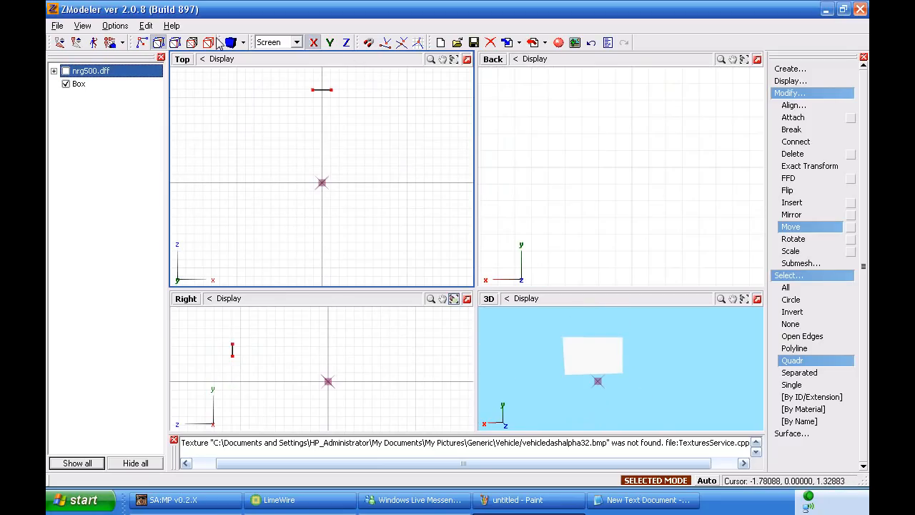
{"action": "left_click", "coordinate": [558, 43]}
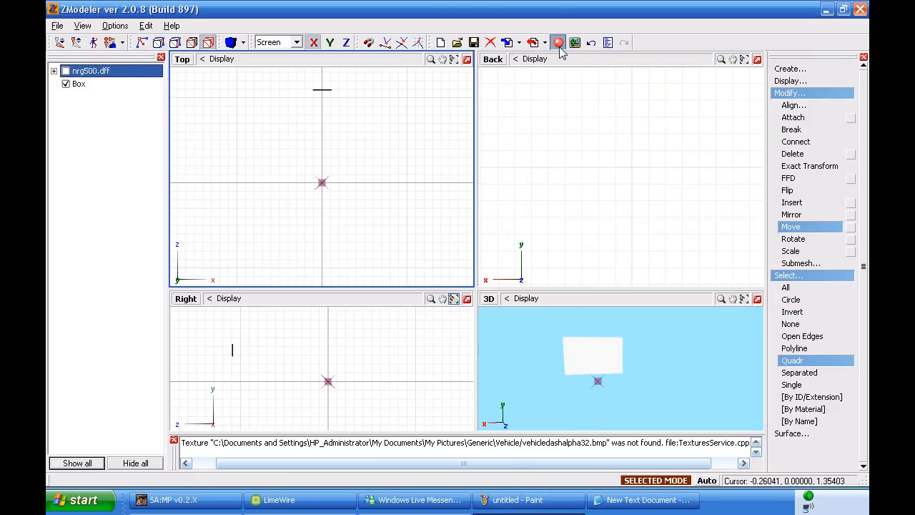
{"action": "left_click", "coordinate": [557, 43]}
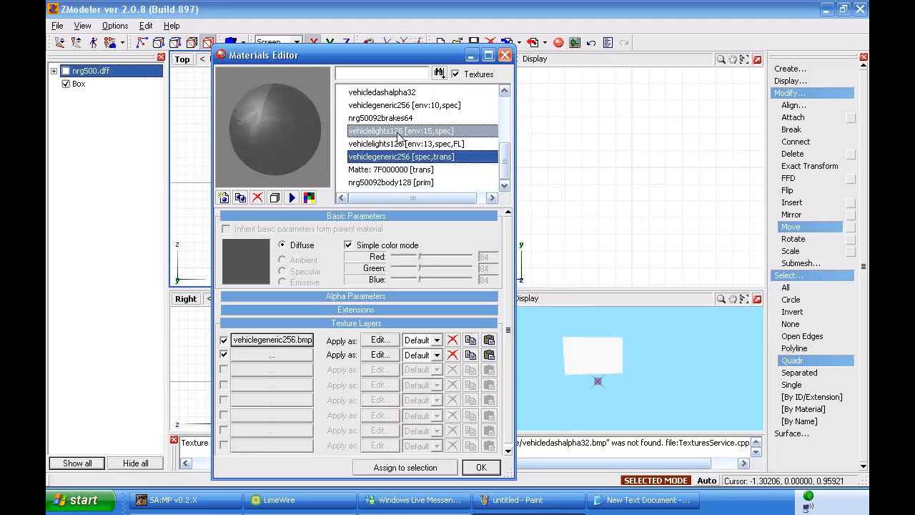
{"action": "left_click", "coordinate": [392, 184]}
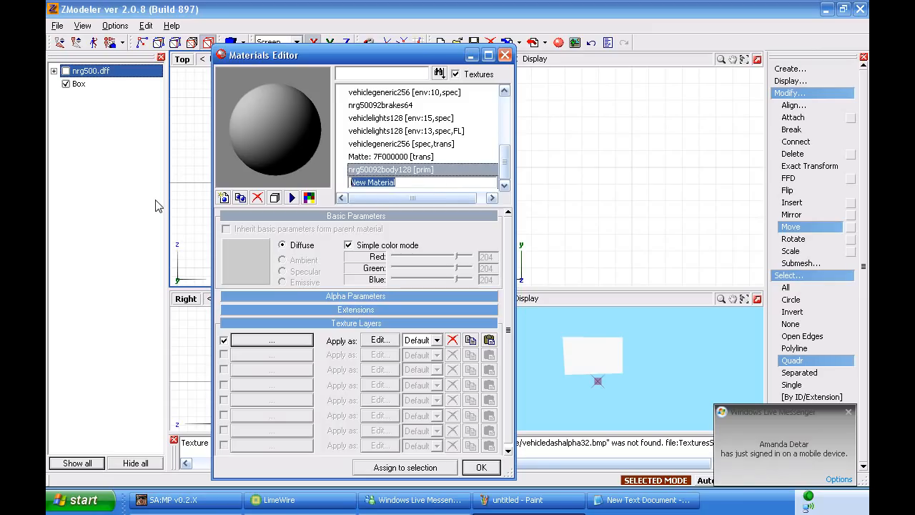
Rename the new material to neon_licens and start choosing its Diffuse colour.
{"action": "type", "text": "extra"}
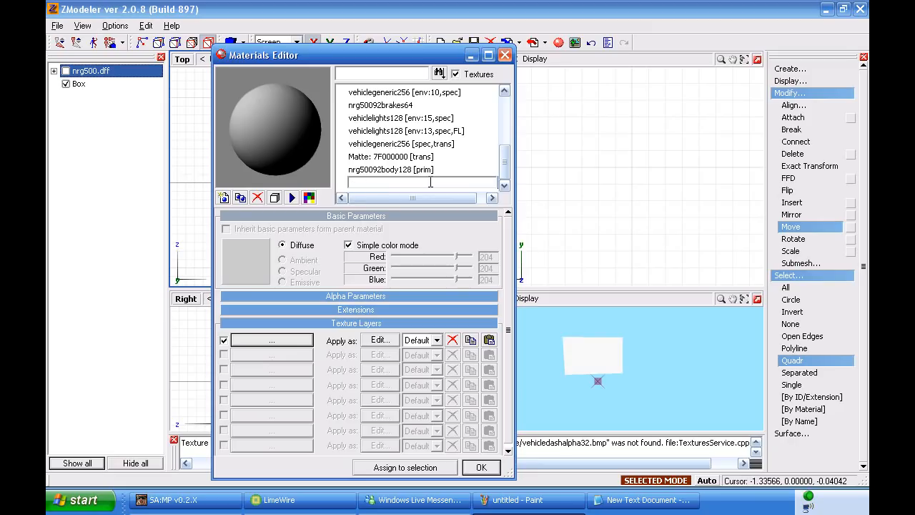
{"action": "type", "text": "neon"}
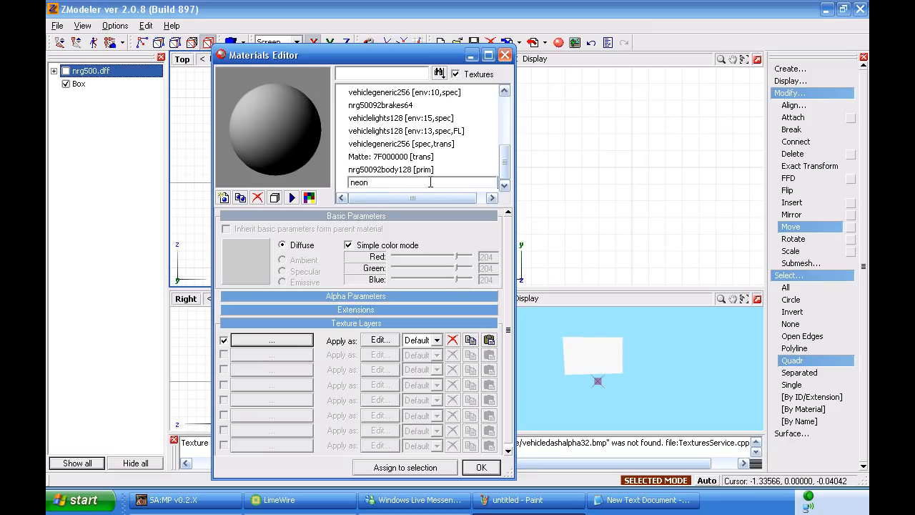
{"action": "type", "text": "_licens"}
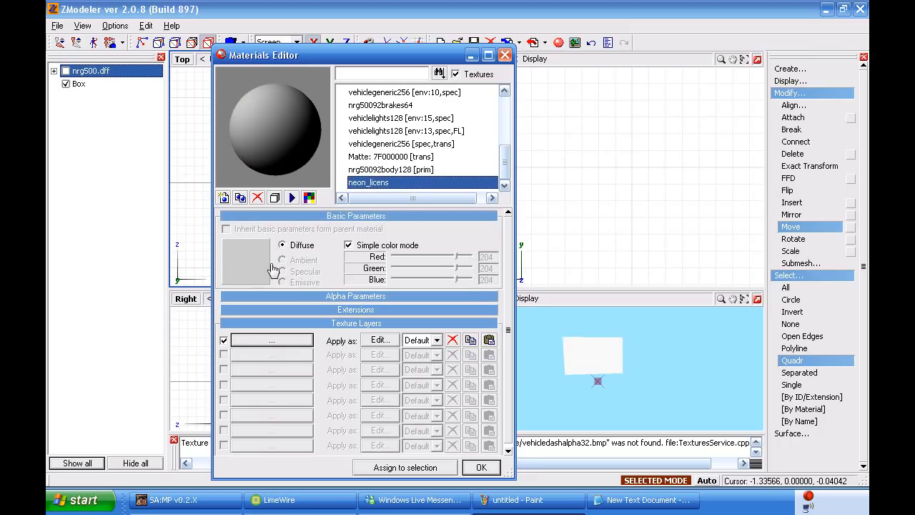
{"action": "left_click", "coordinate": [246, 262]}
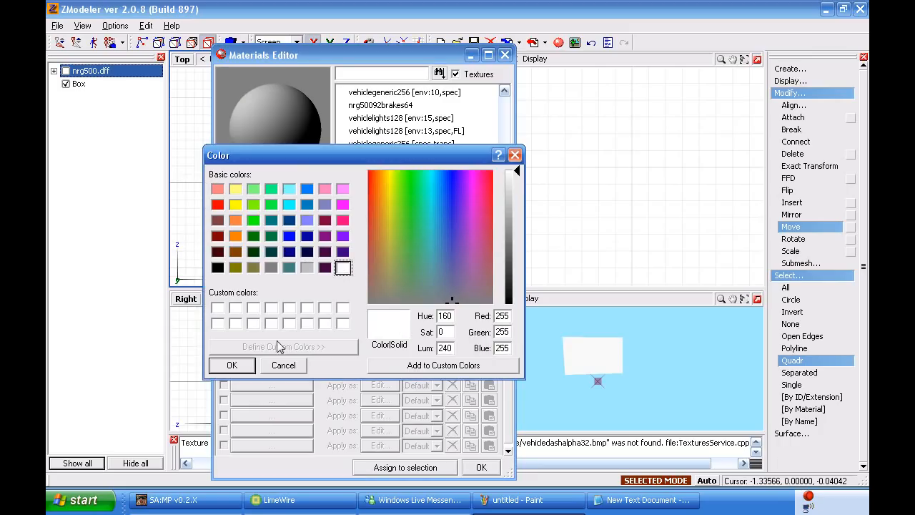